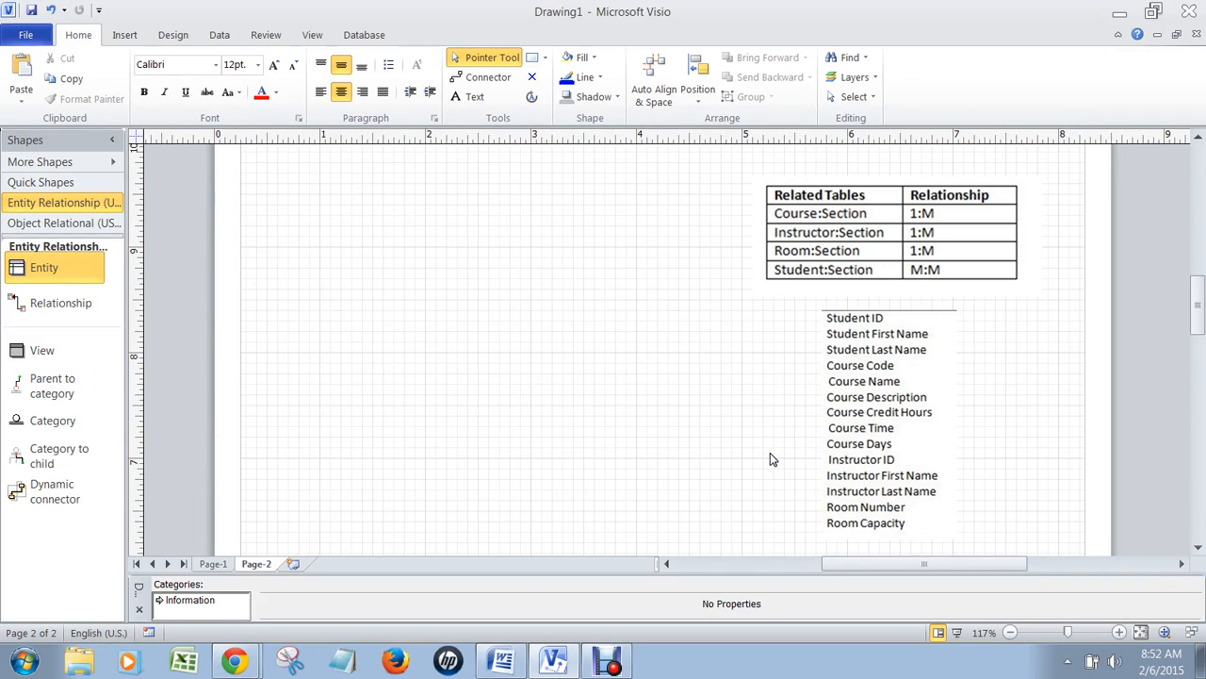
mouse_move(788, 460)
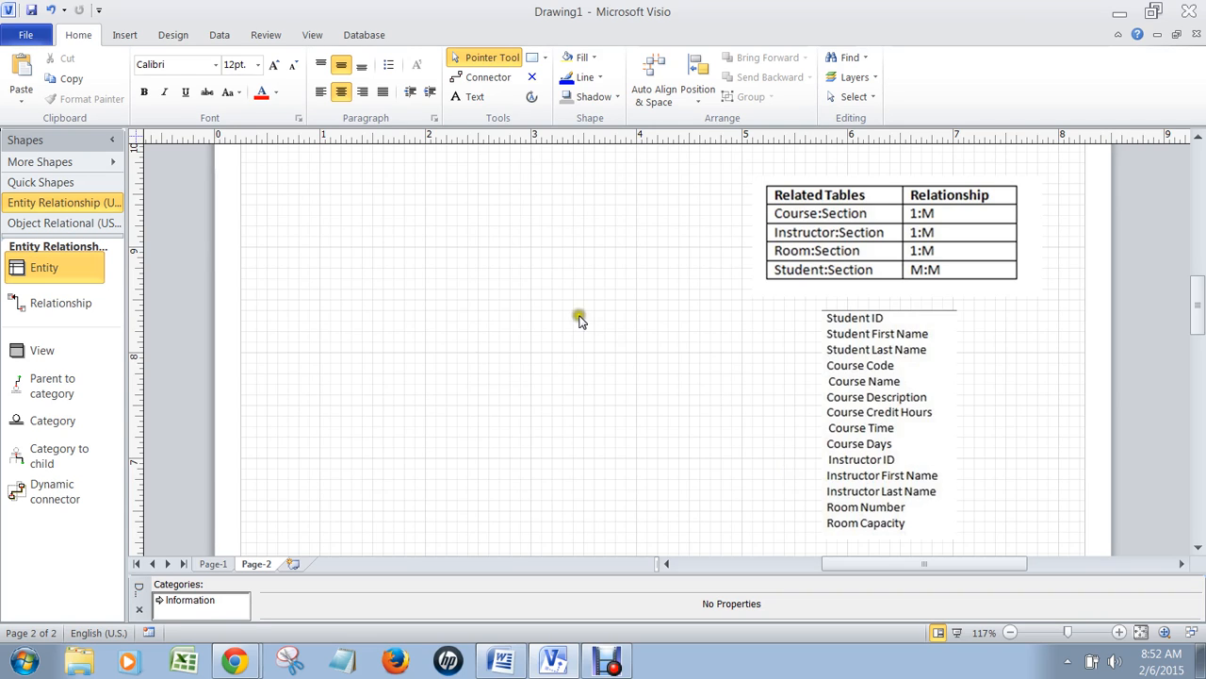
mouse_move(817, 179)
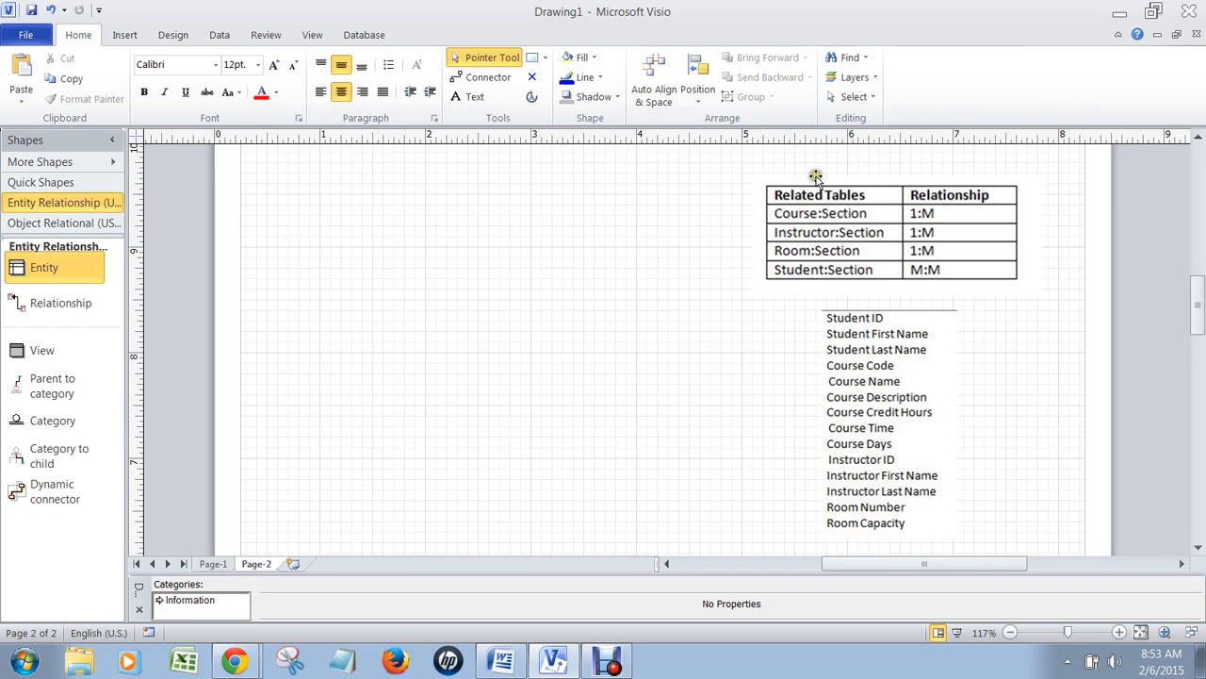
mouse_move(913, 166)
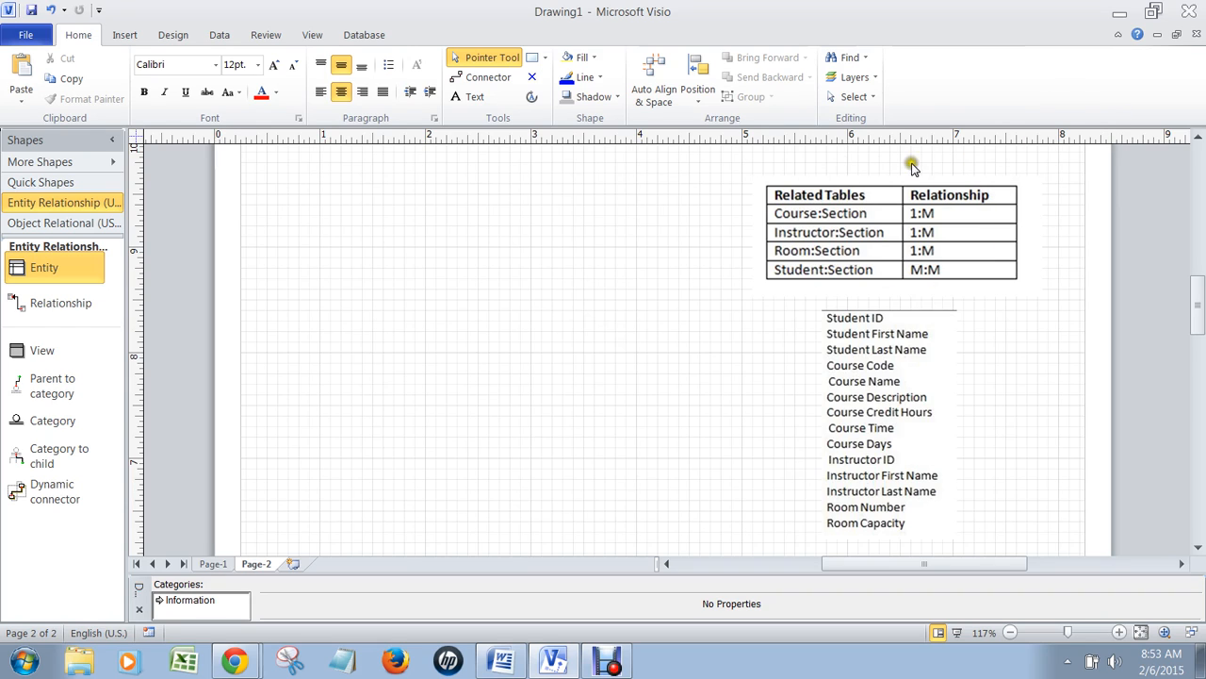
mouse_move(946, 211)
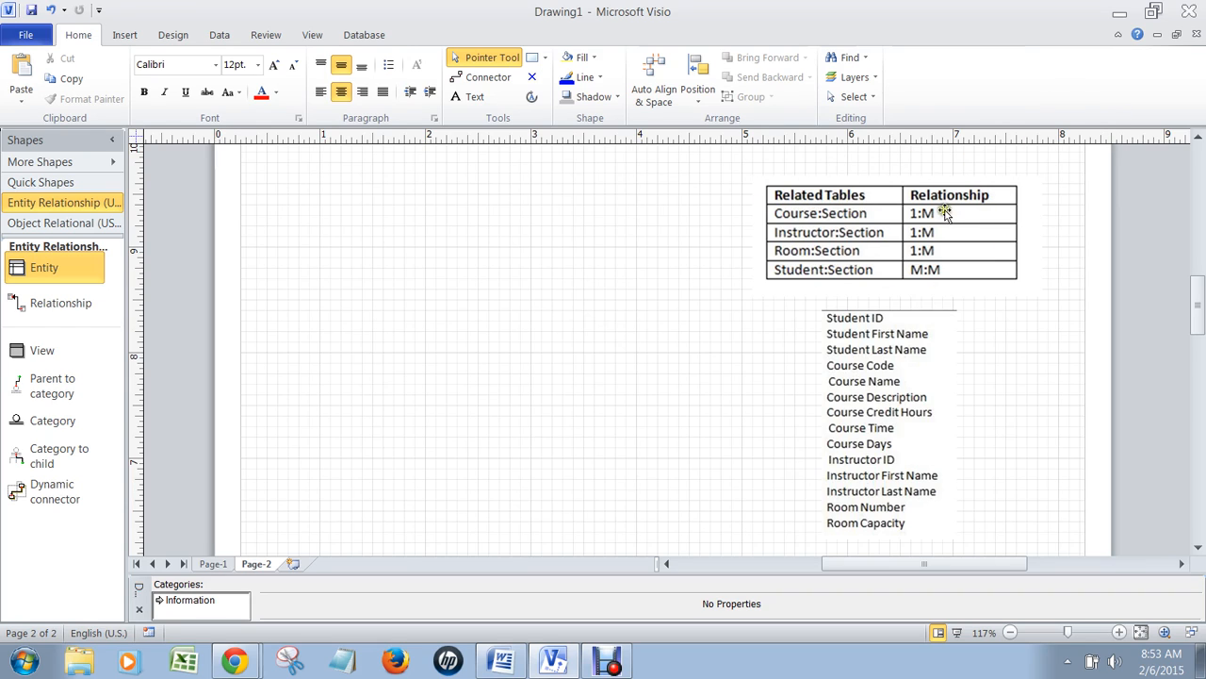
mouse_move(939, 249)
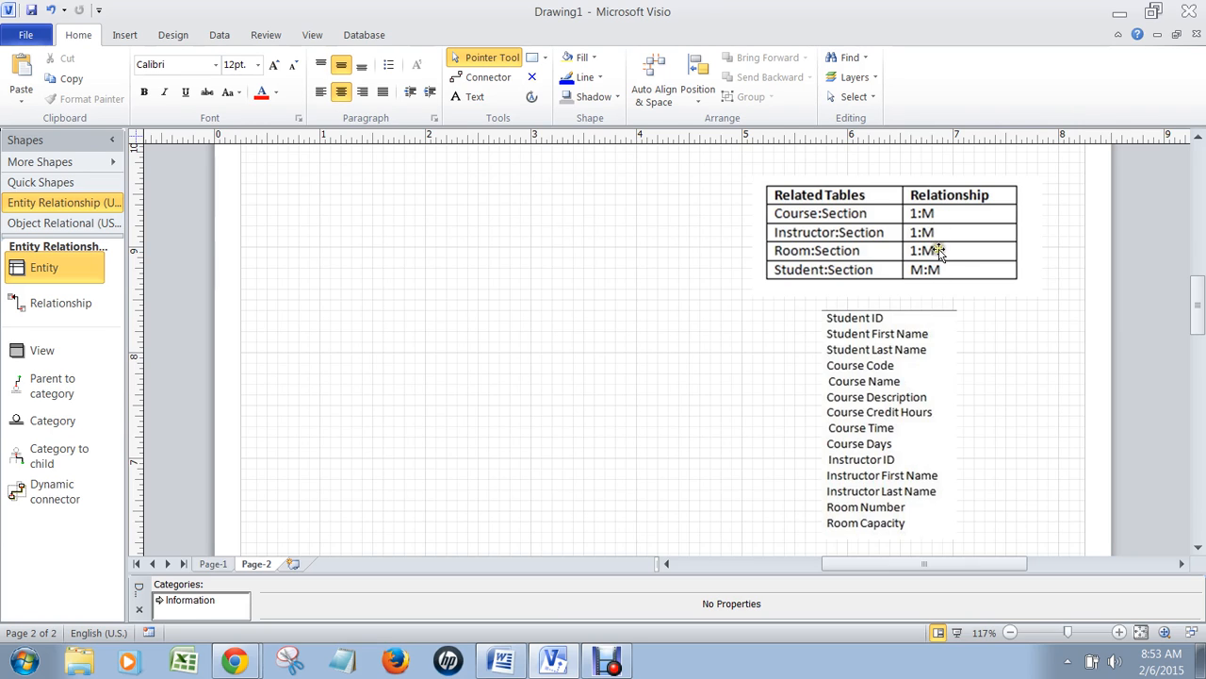
mouse_move(908, 263)
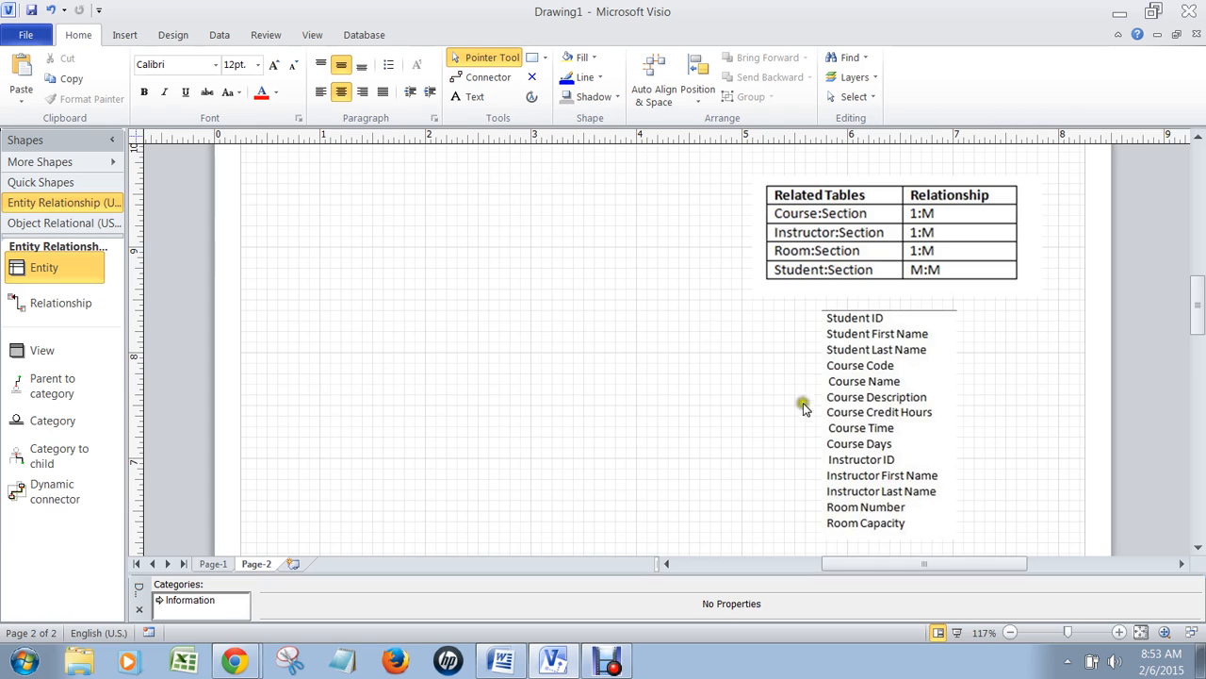
mouse_move(902, 290)
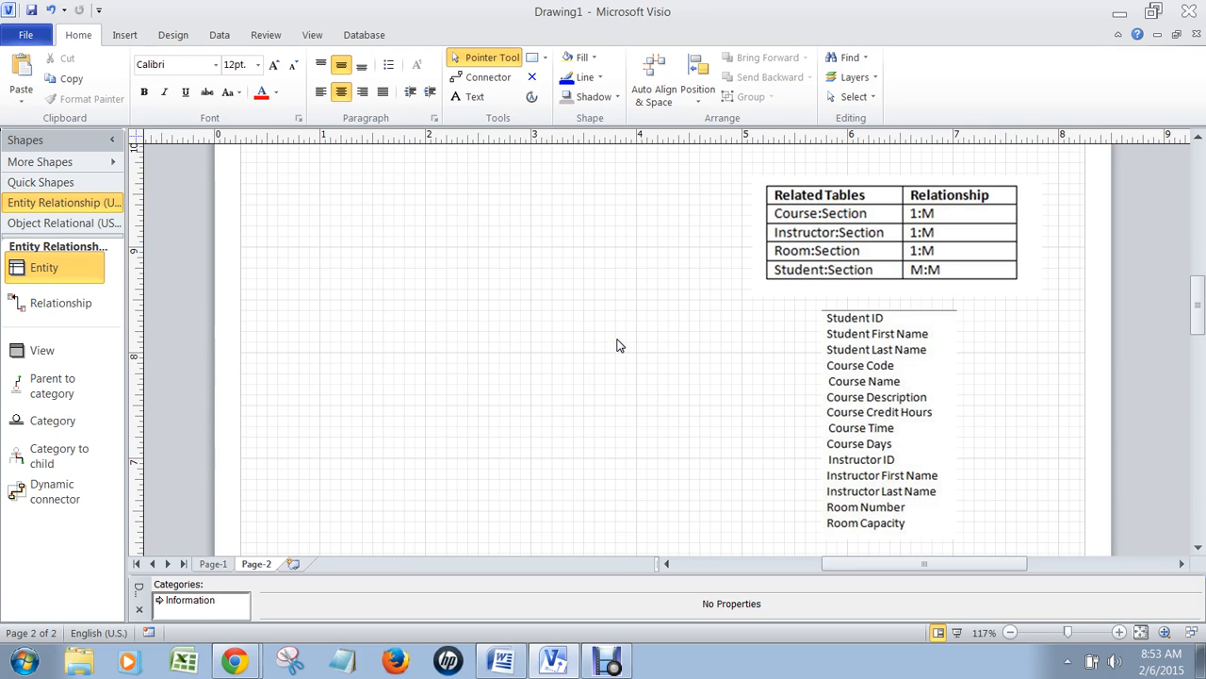
Step: Place an entity named Course and give it a CourseID column marked as primary key
drag(46, 268, 298, 279)
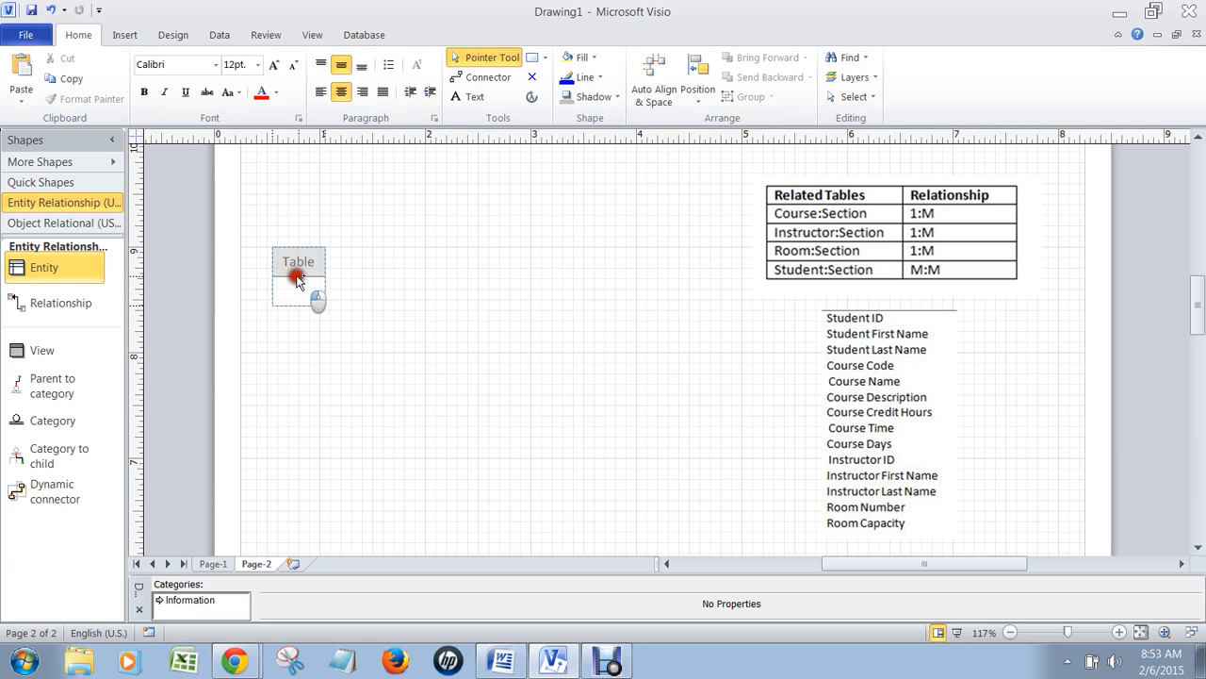
click(298, 277)
text(C)
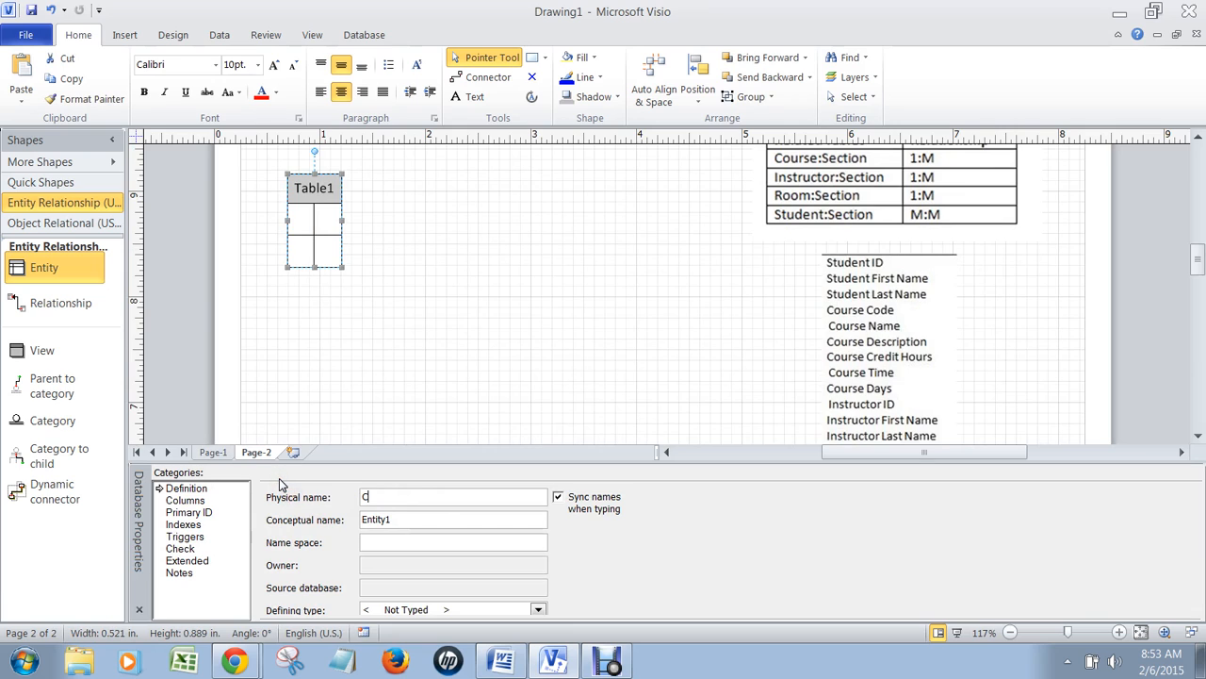
text(ourse)
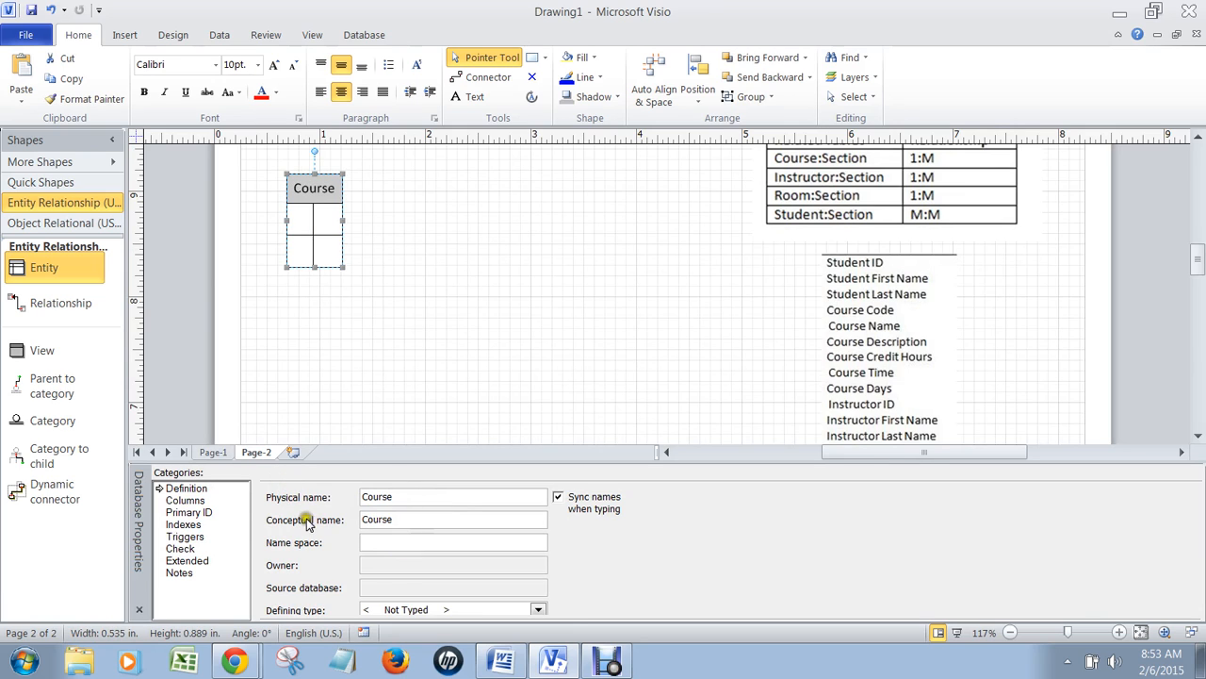
click(185, 500)
text(CourseID)
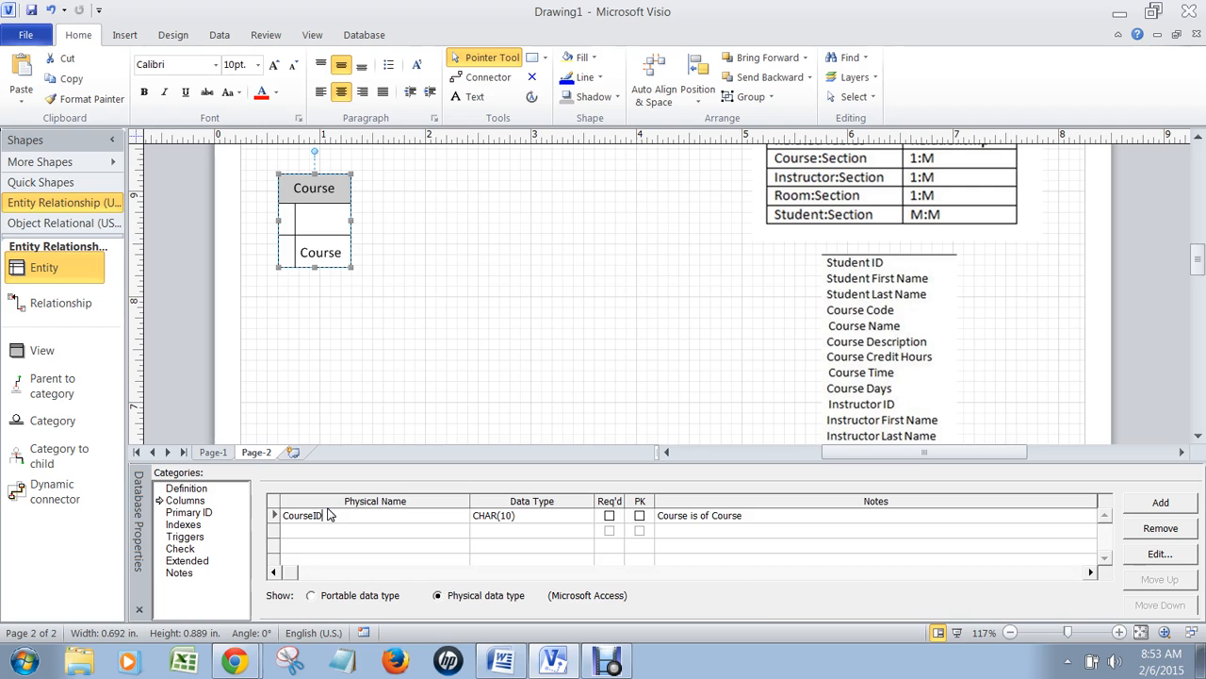
click(639, 514)
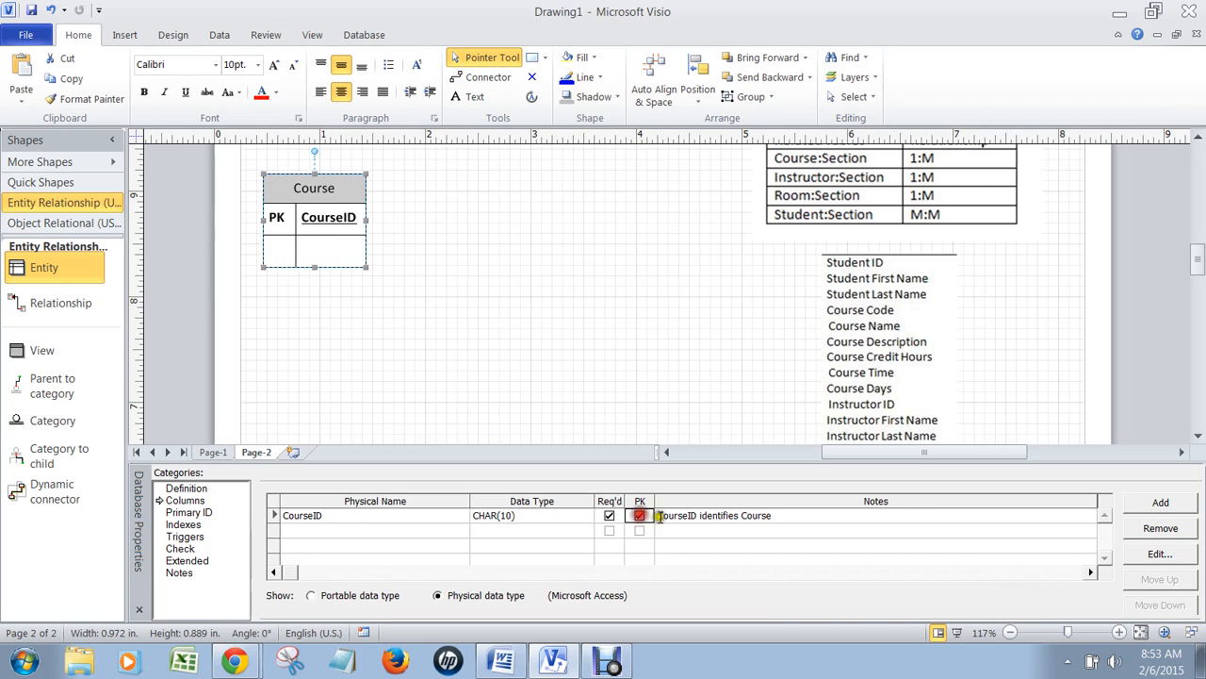
click(1159, 501)
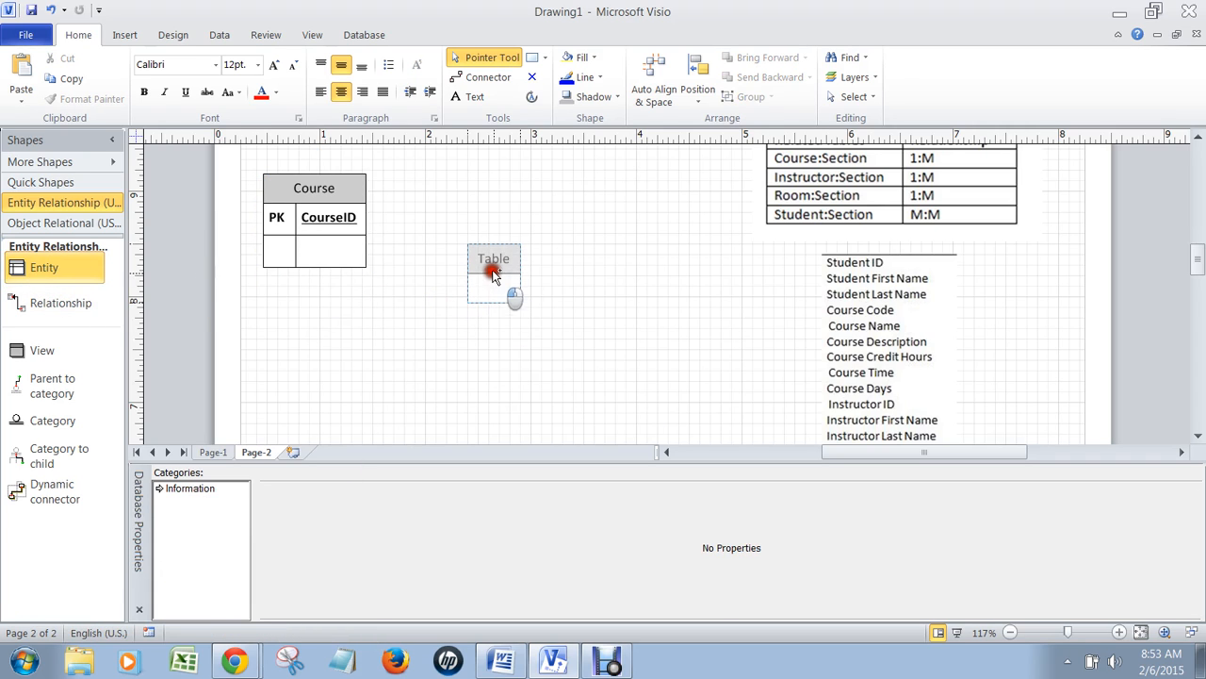
Step: Place an entity named Section beside Course with Section1 as its primary key column
click(494, 274)
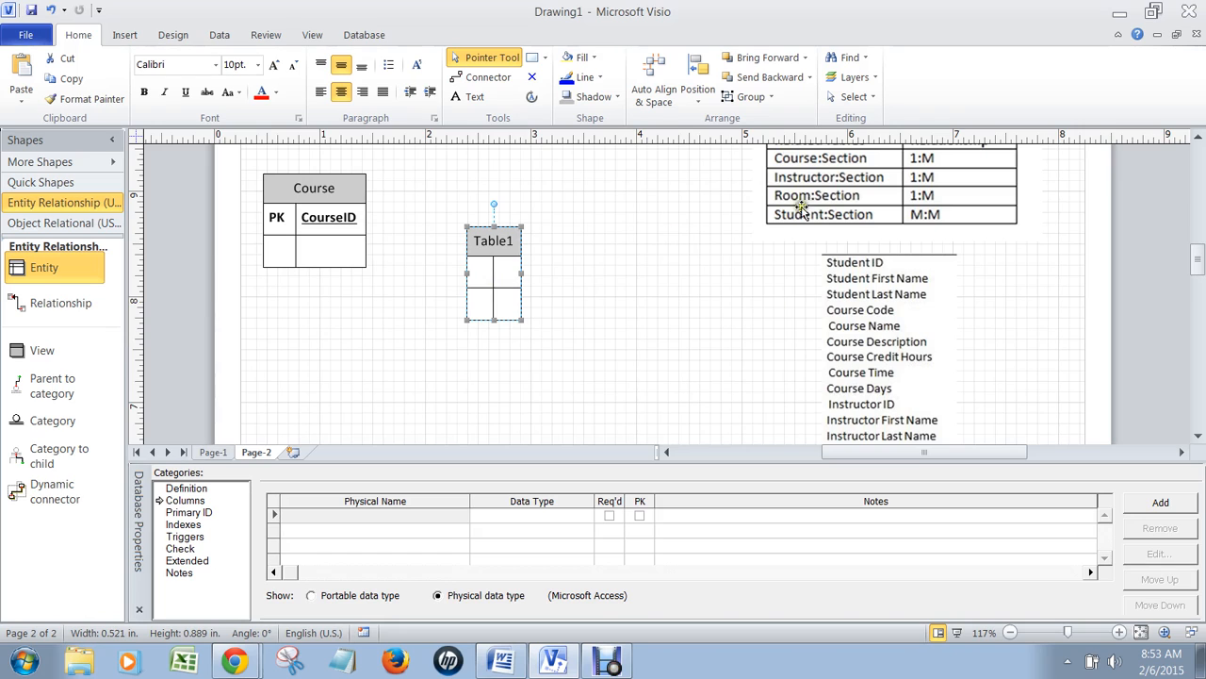
click(187, 486)
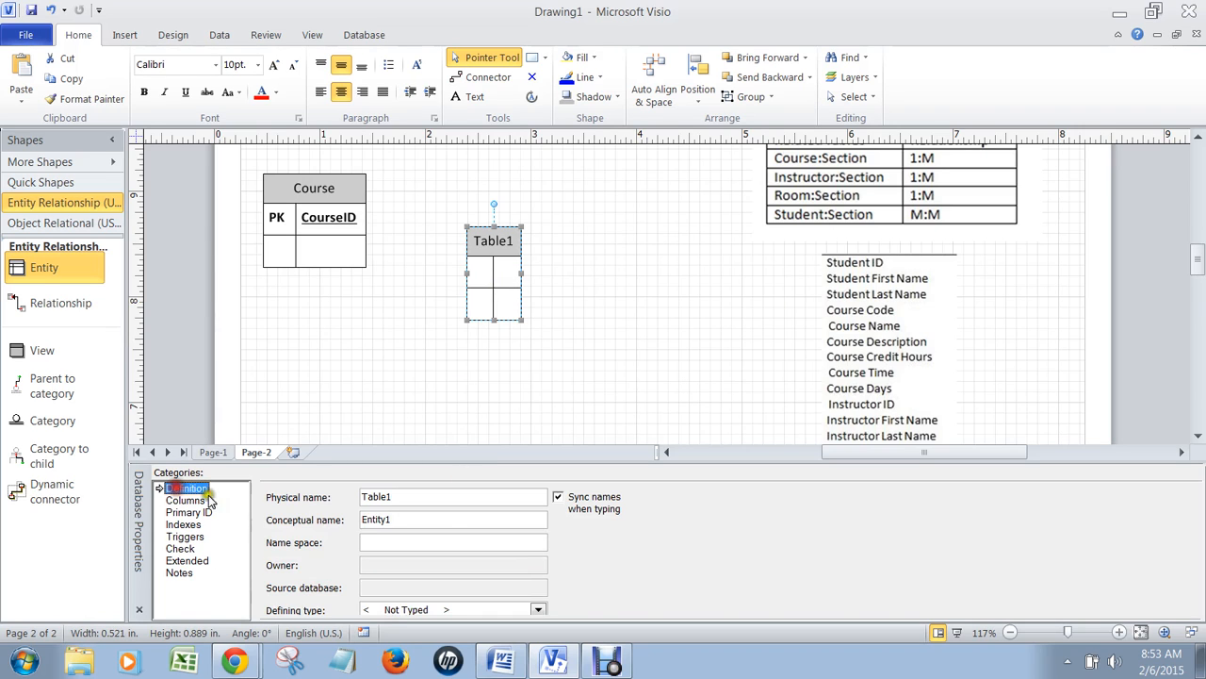
text(Section)
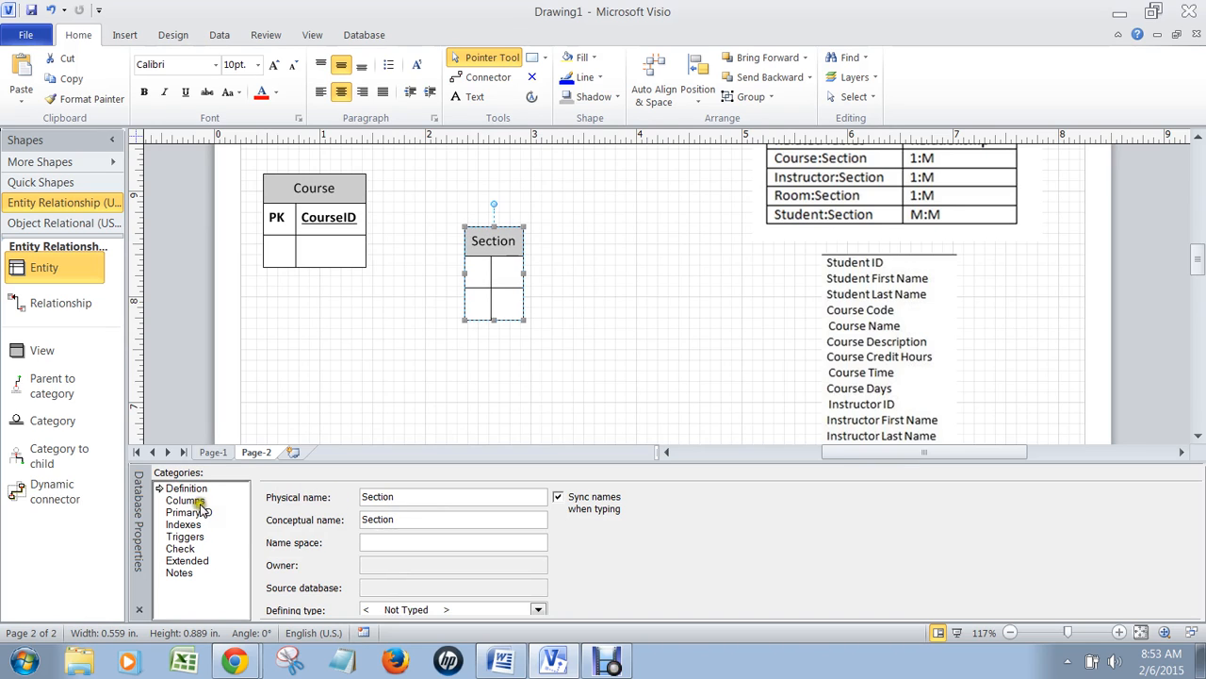
click(185, 499)
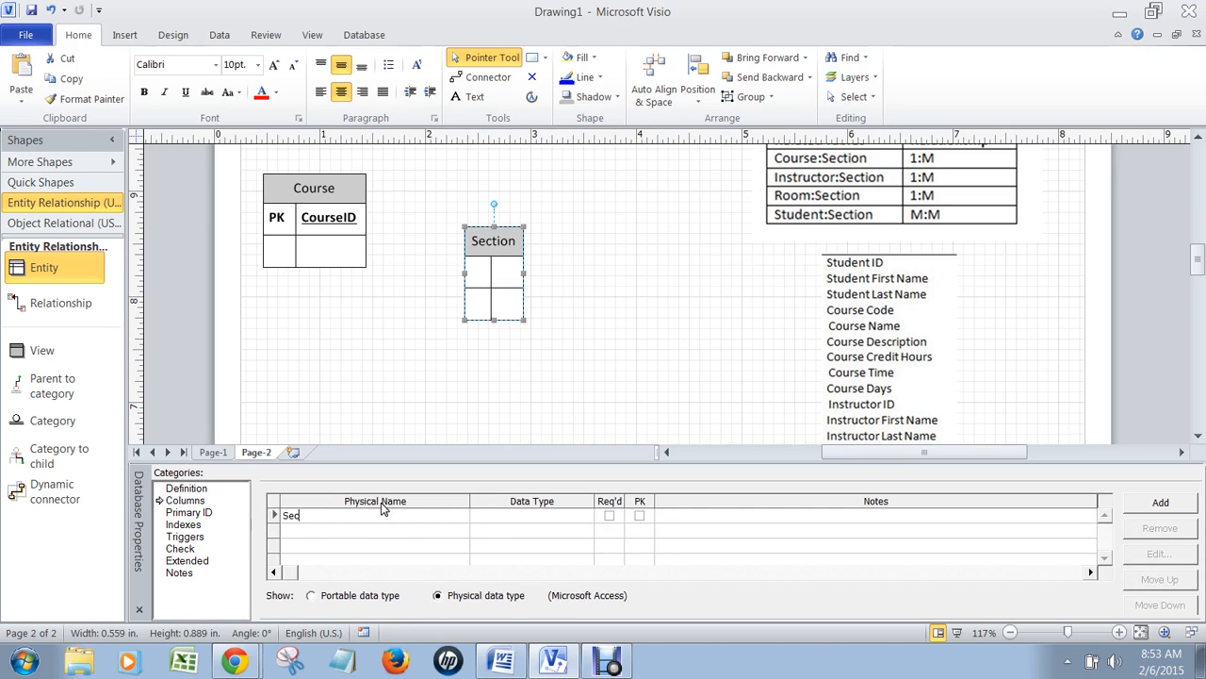
click(641, 514)
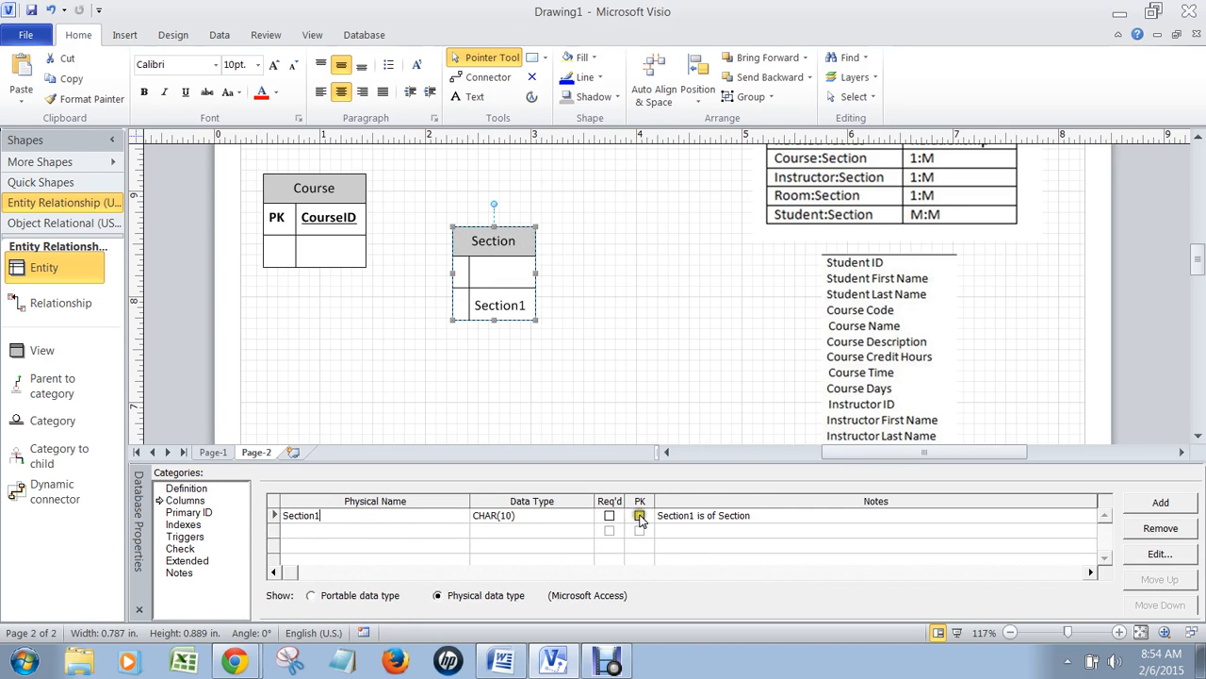
click(641, 514)
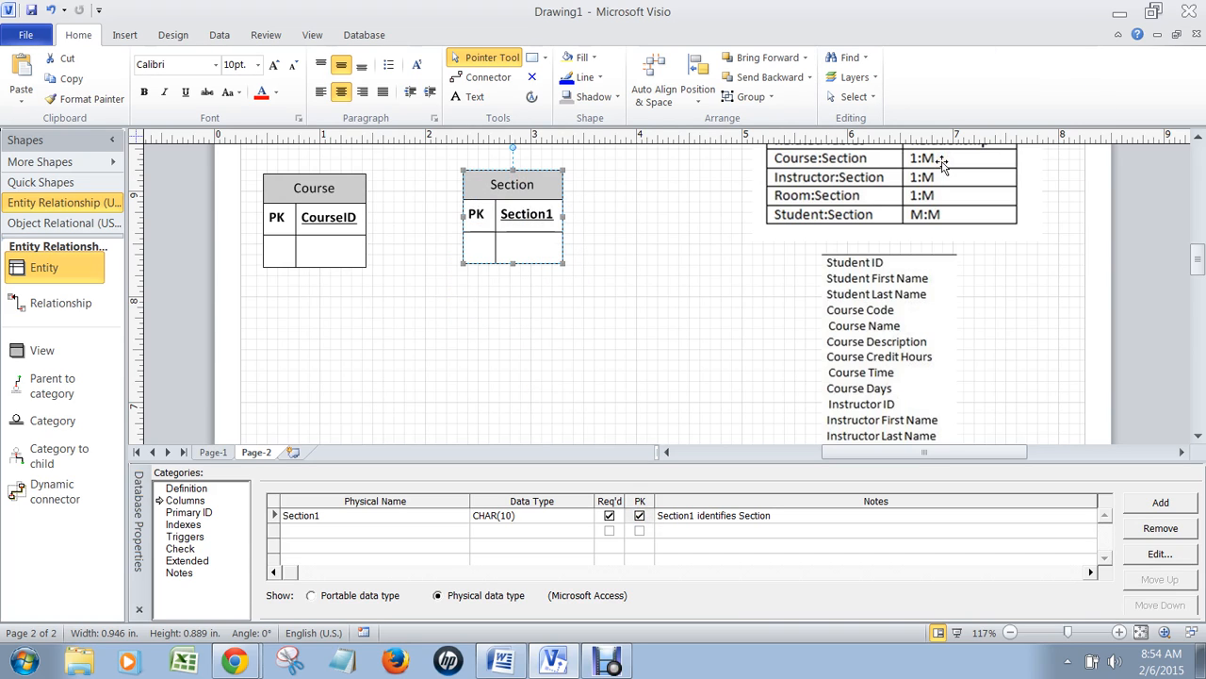
mouse_move(72, 320)
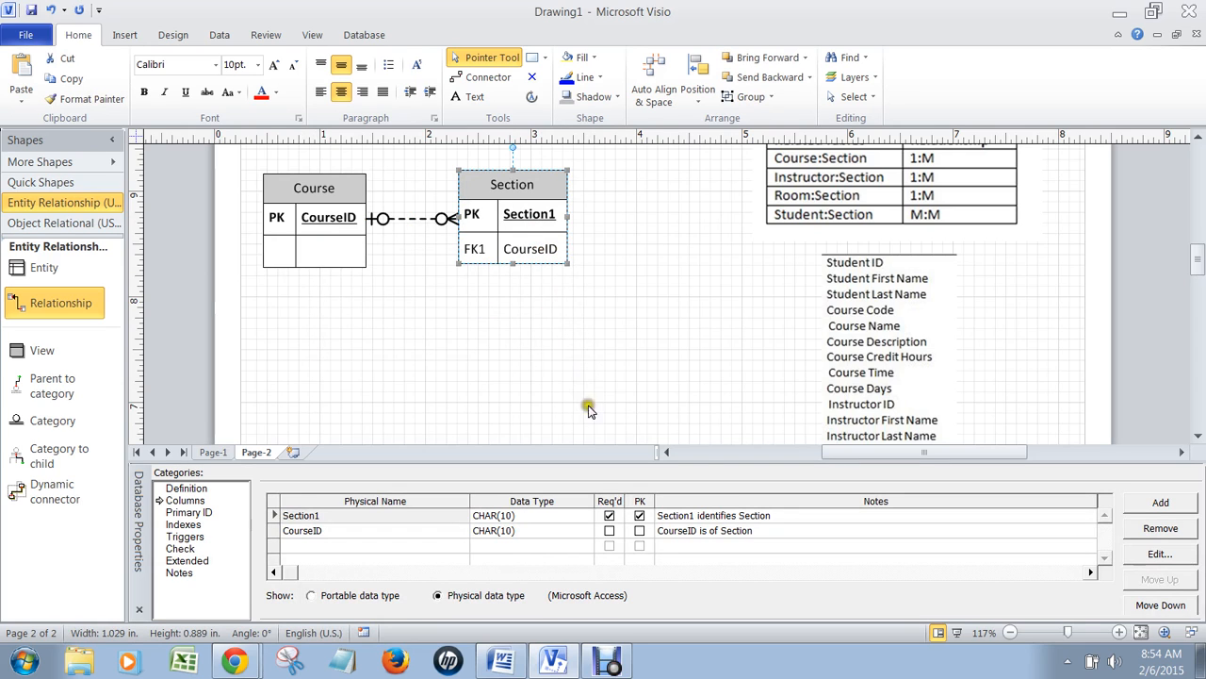
mouse_move(727, 358)
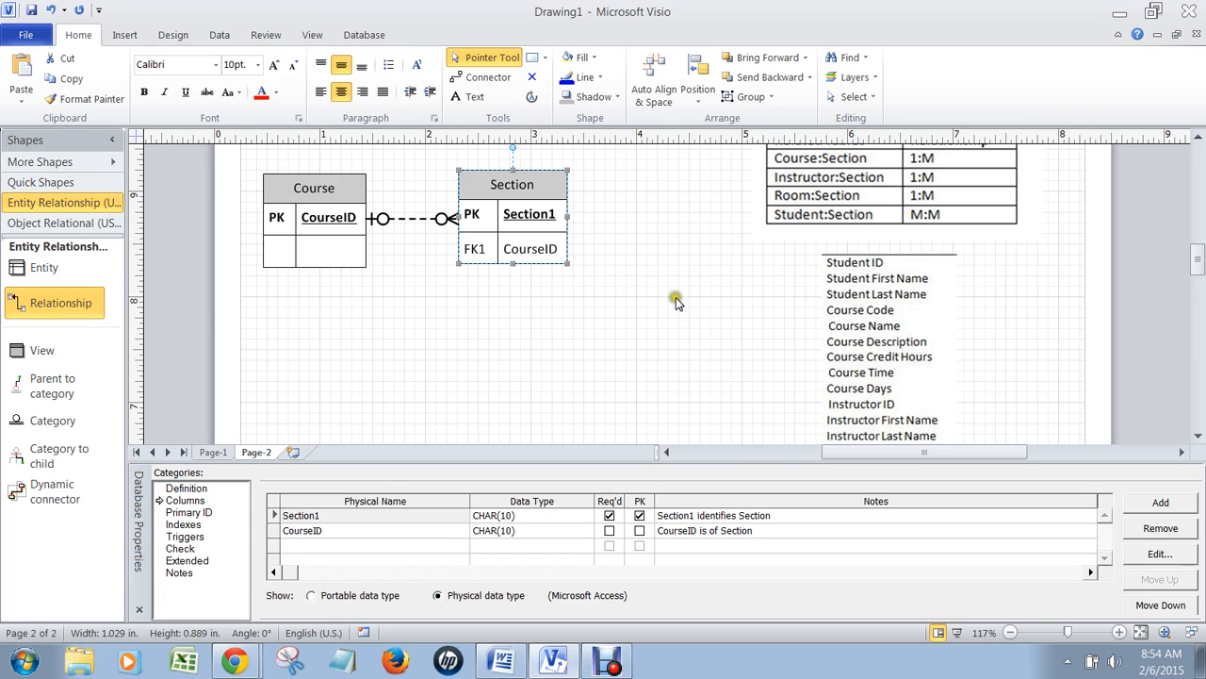
mouse_move(634, 275)
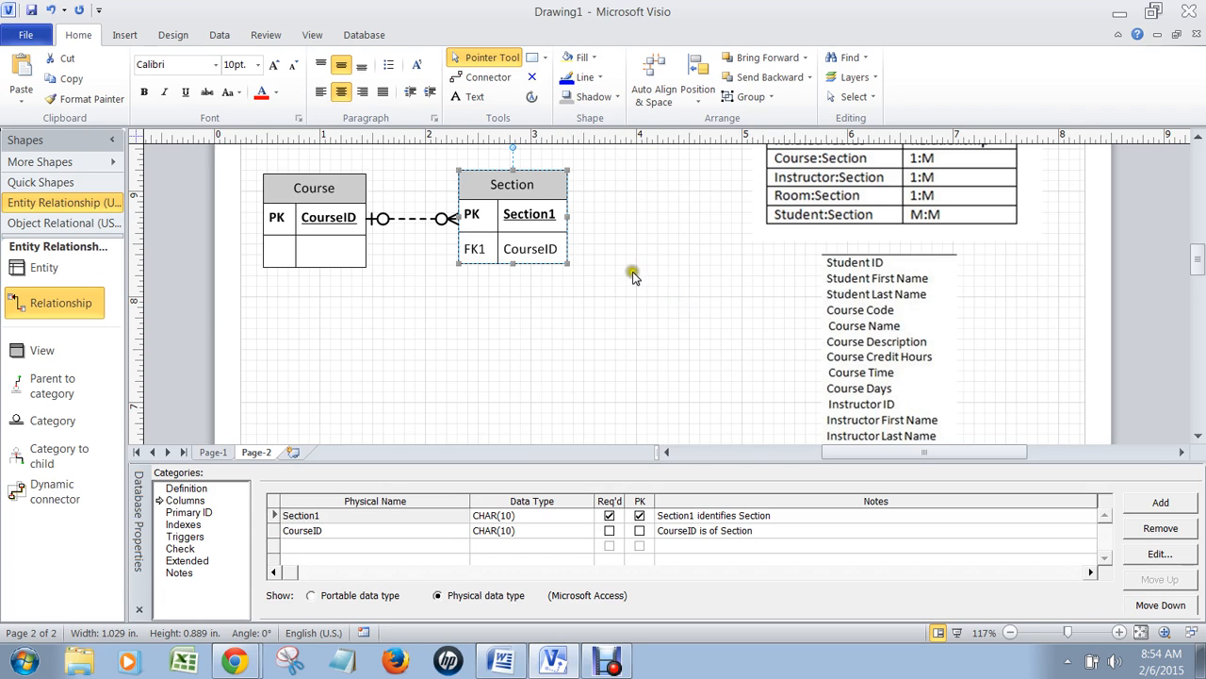
mouse_move(313, 174)
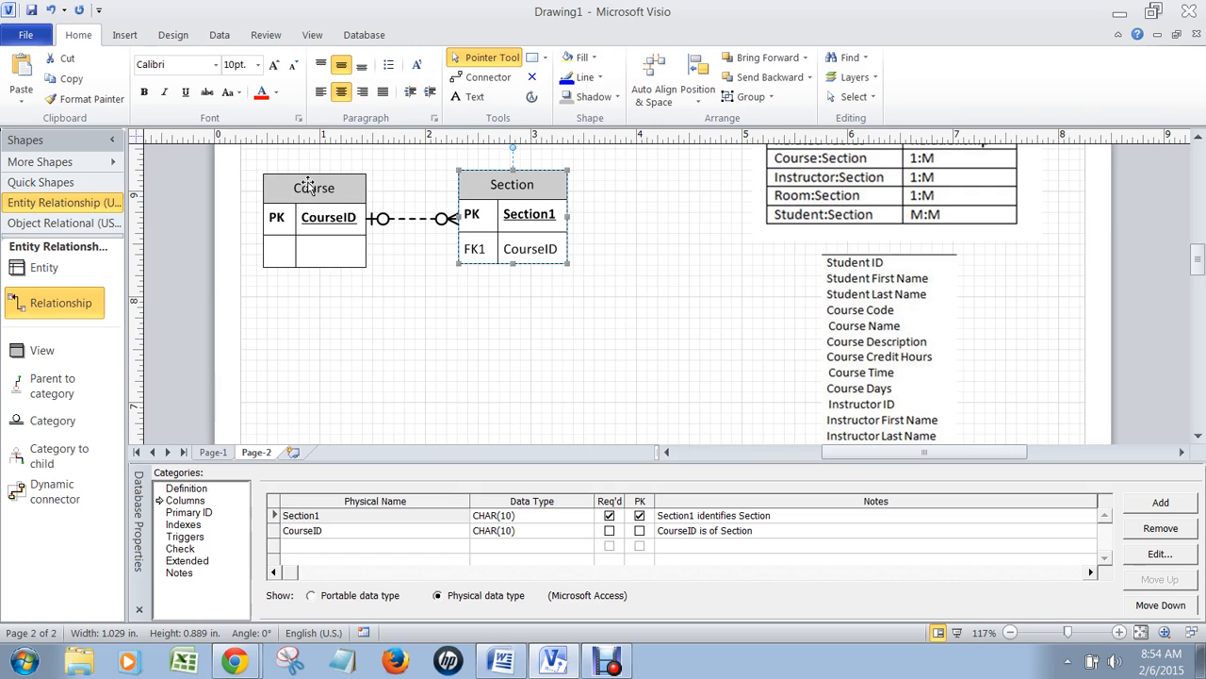
mouse_move(373, 185)
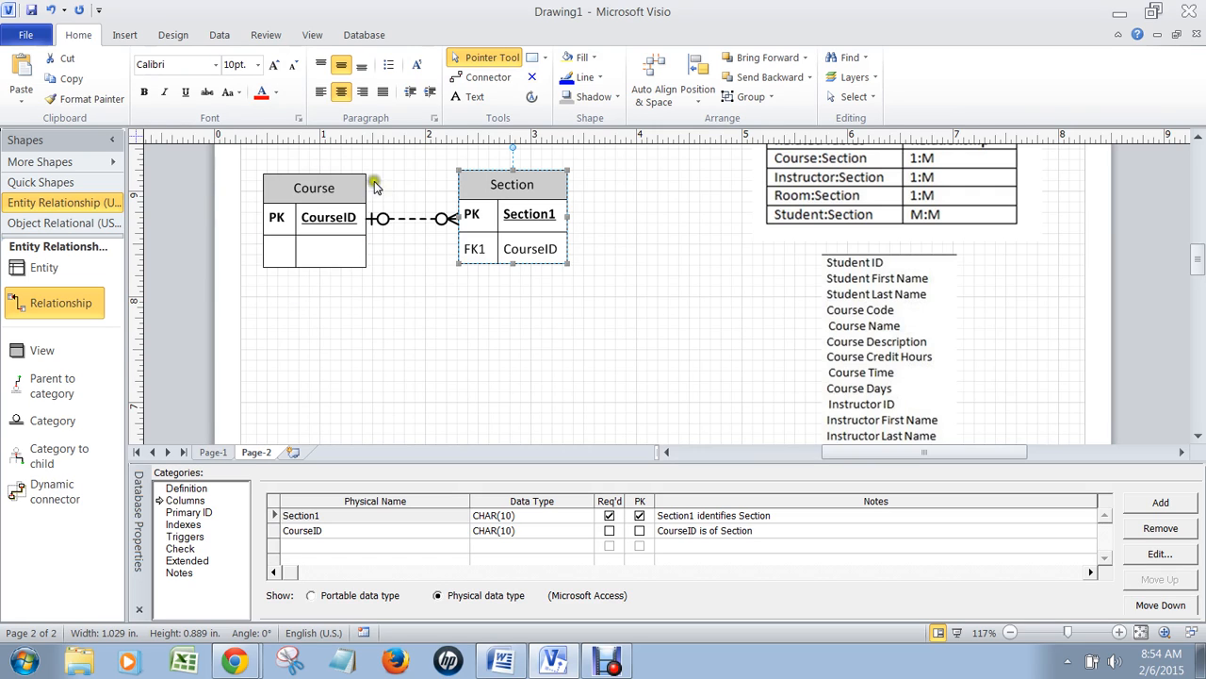
mouse_move(626, 263)
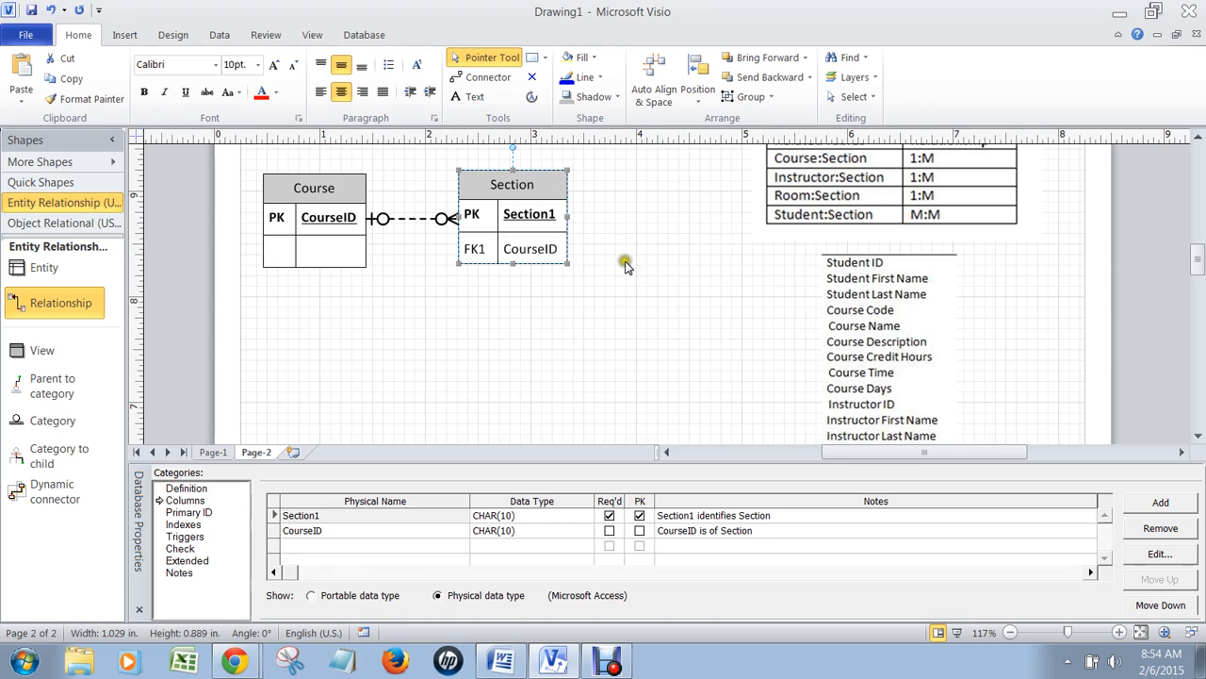
mouse_move(637, 324)
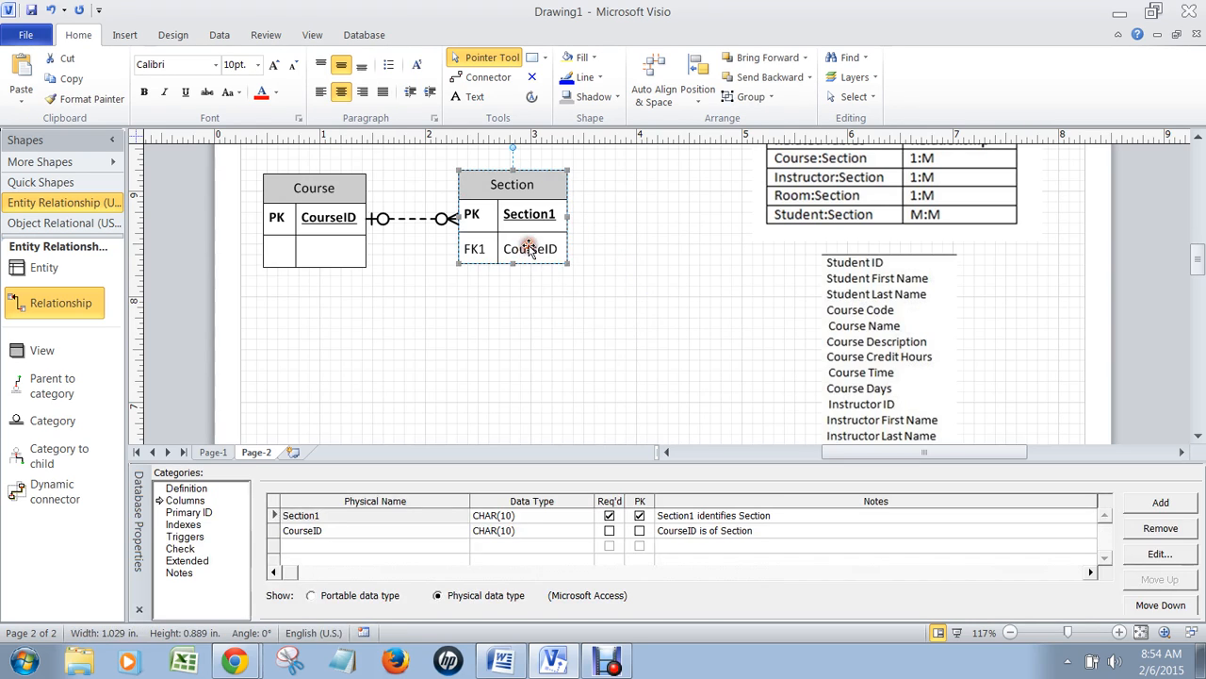
Step: Mark the CourseID foreign key in Section as required
click(609, 532)
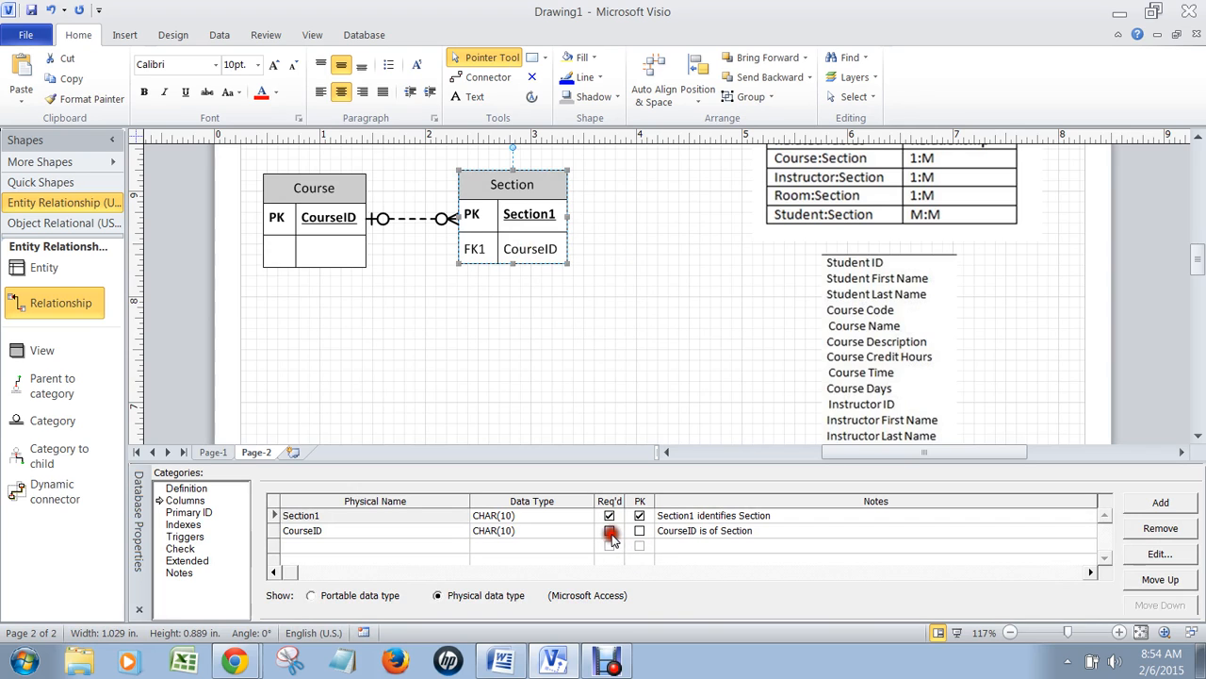
click(609, 531)
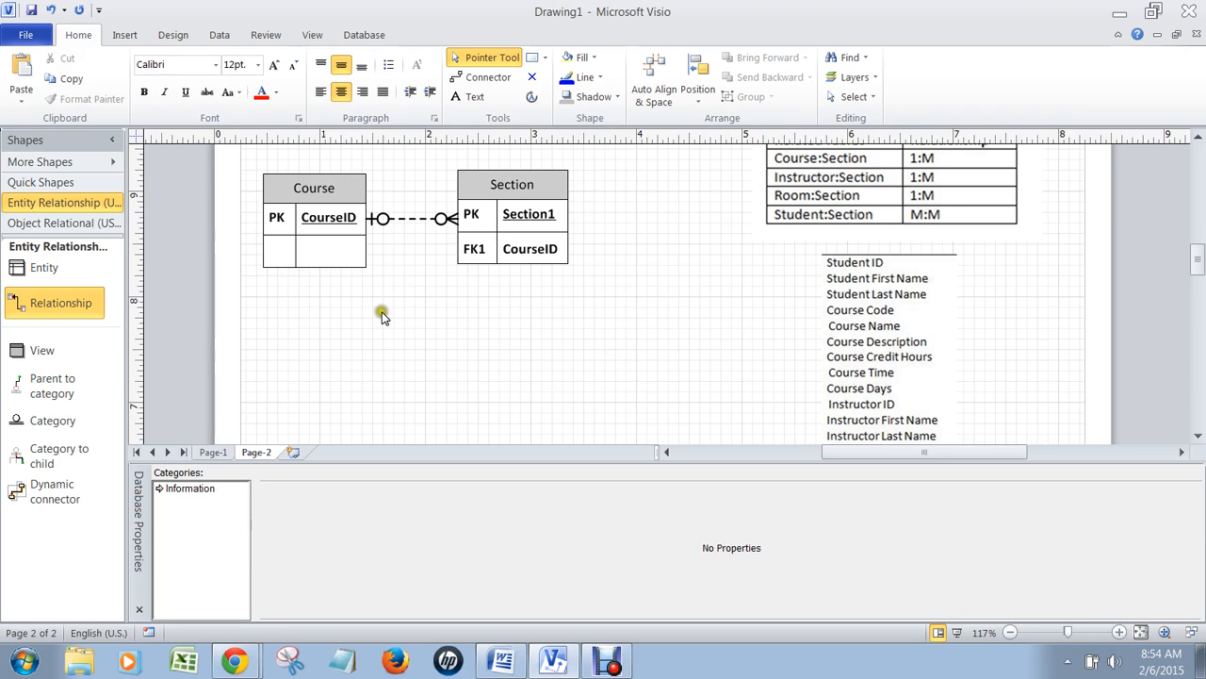
Step: Place an Instructor entity below Section with InstructorID as its required primary key
drag(45, 268, 505, 349)
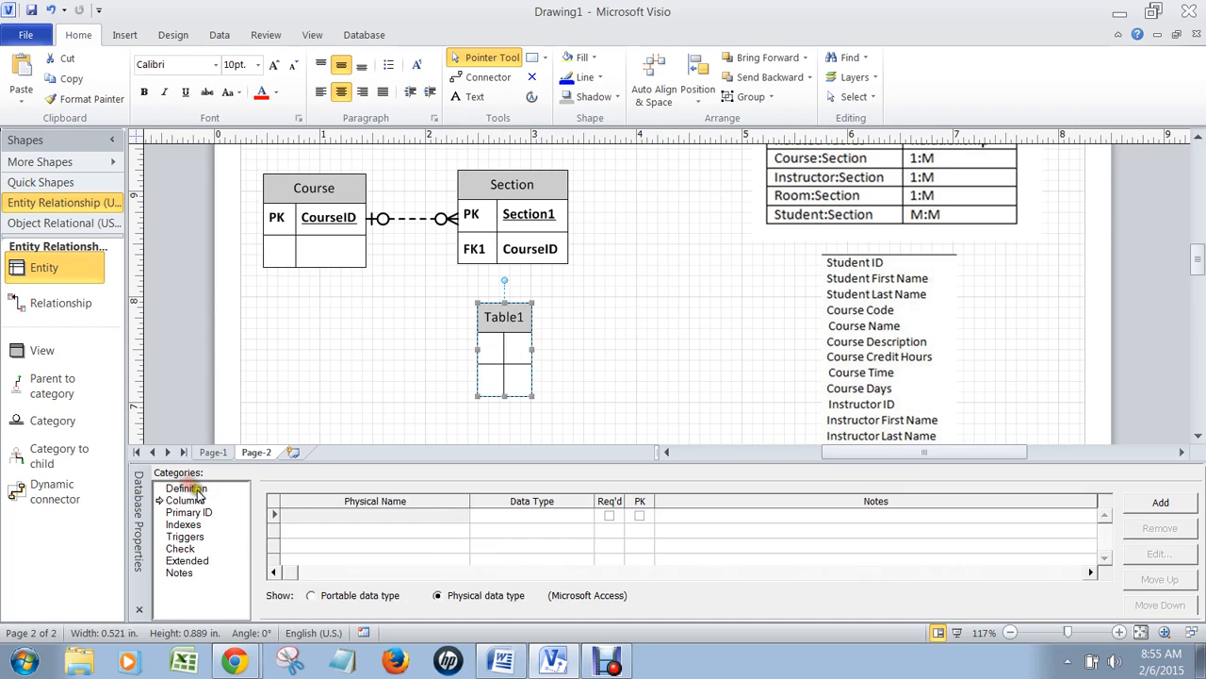
click(187, 488)
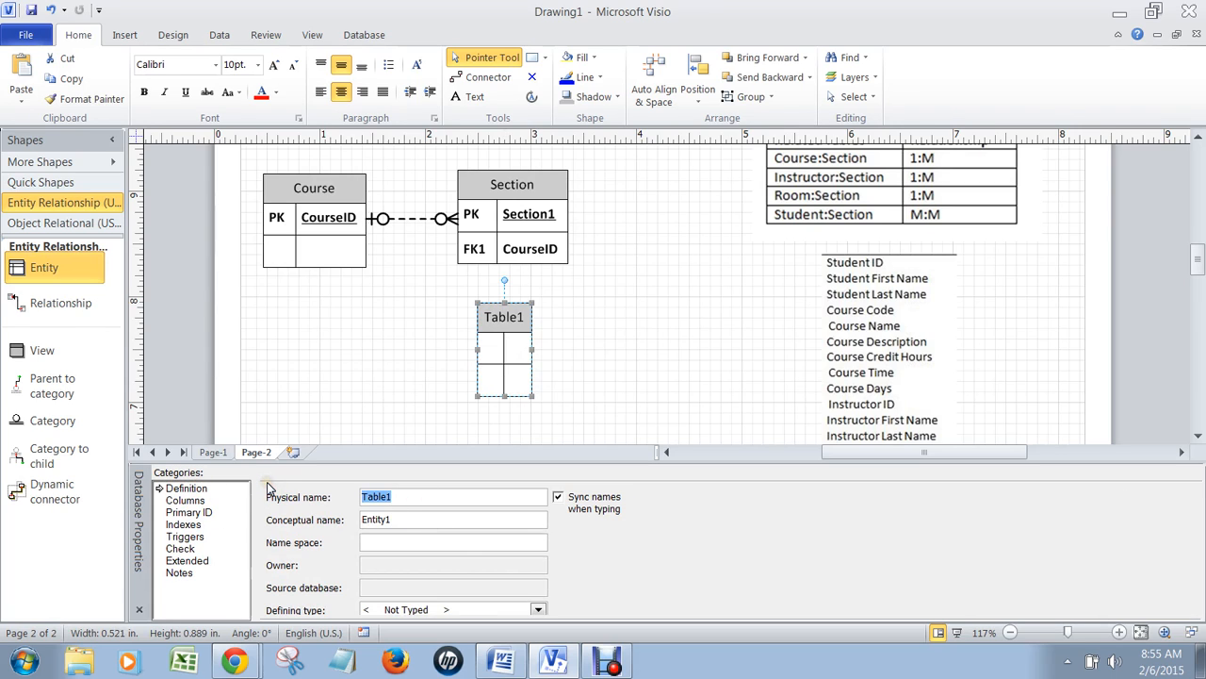
text(Instructor)
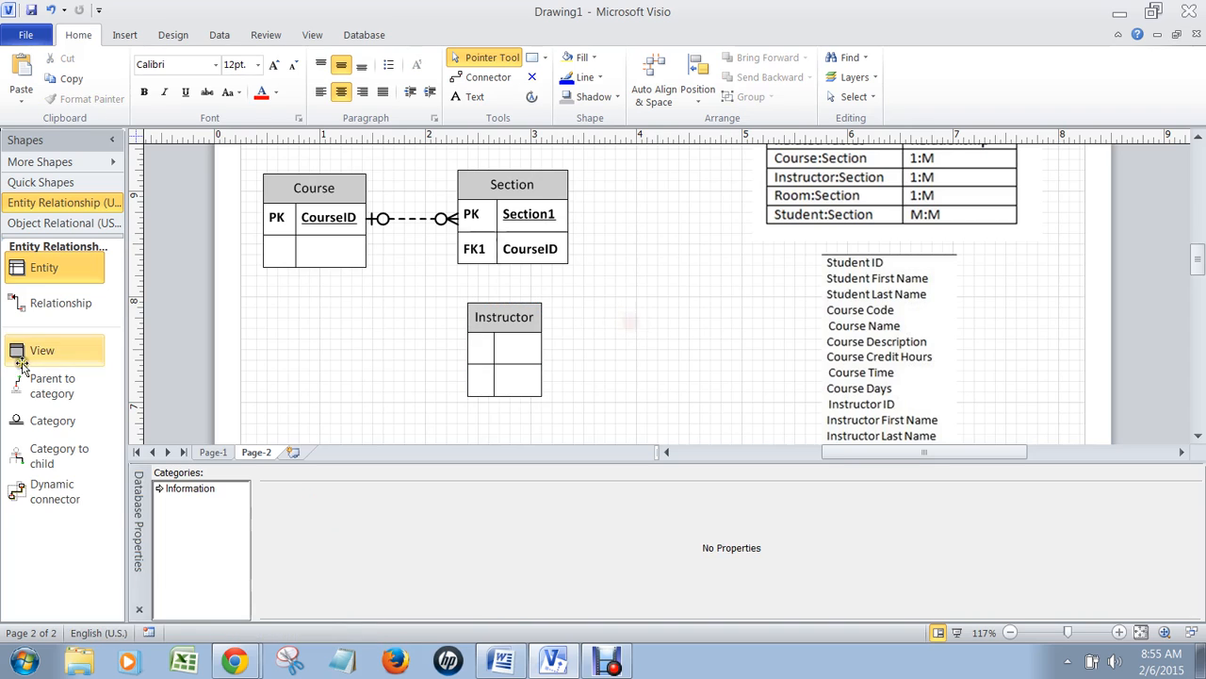
click(503, 317)
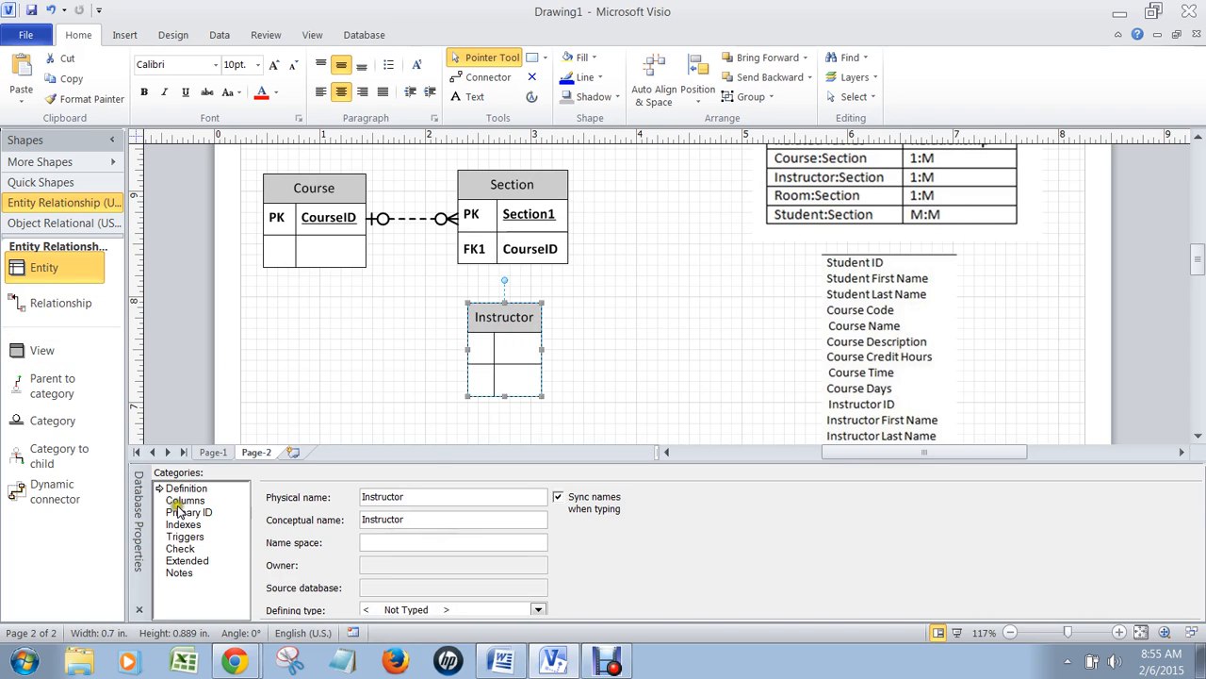
click(184, 501)
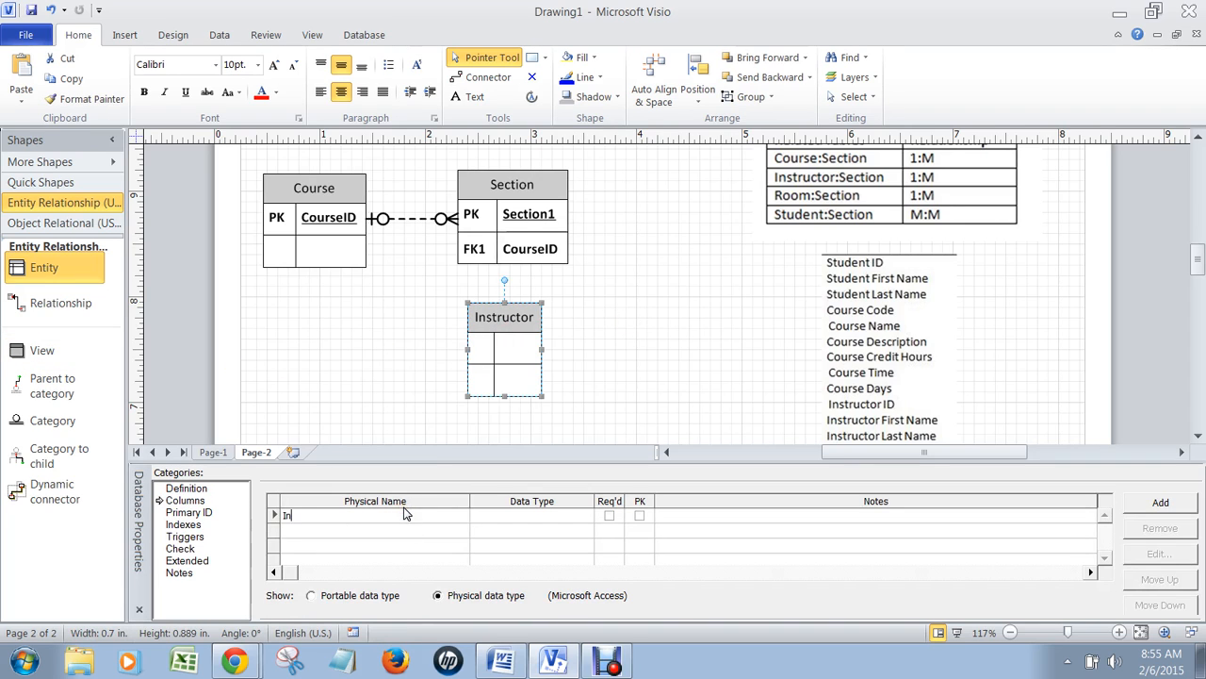
text(Instrucor)
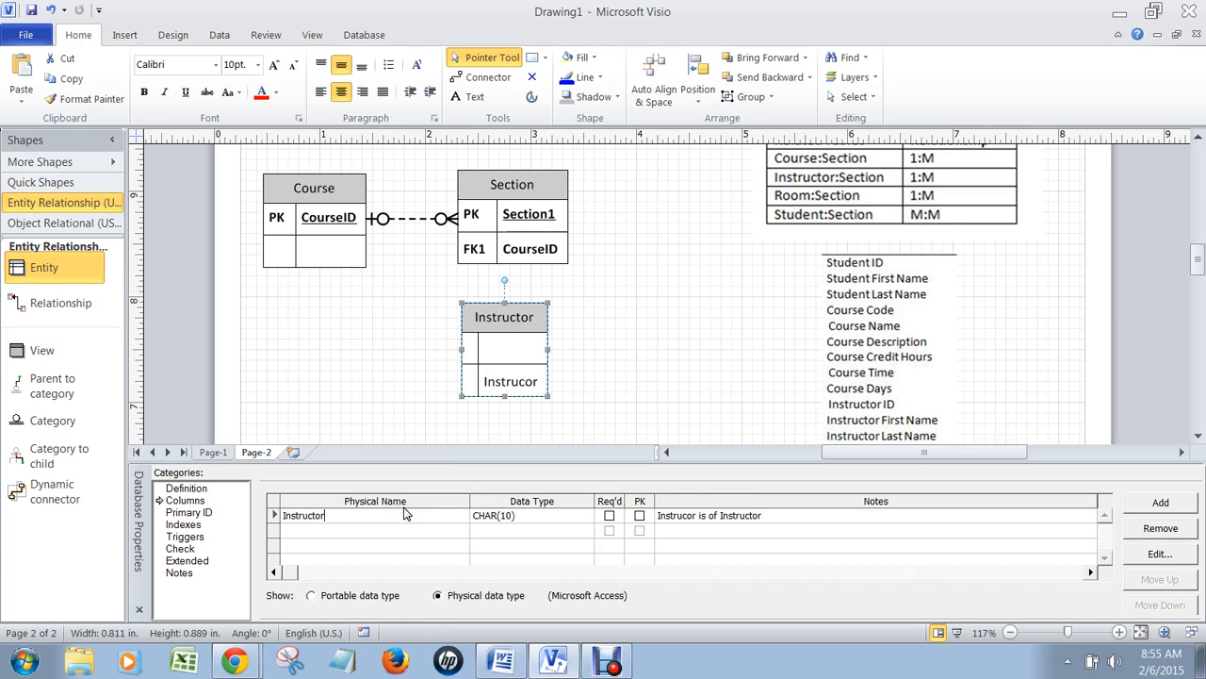
click(640, 516)
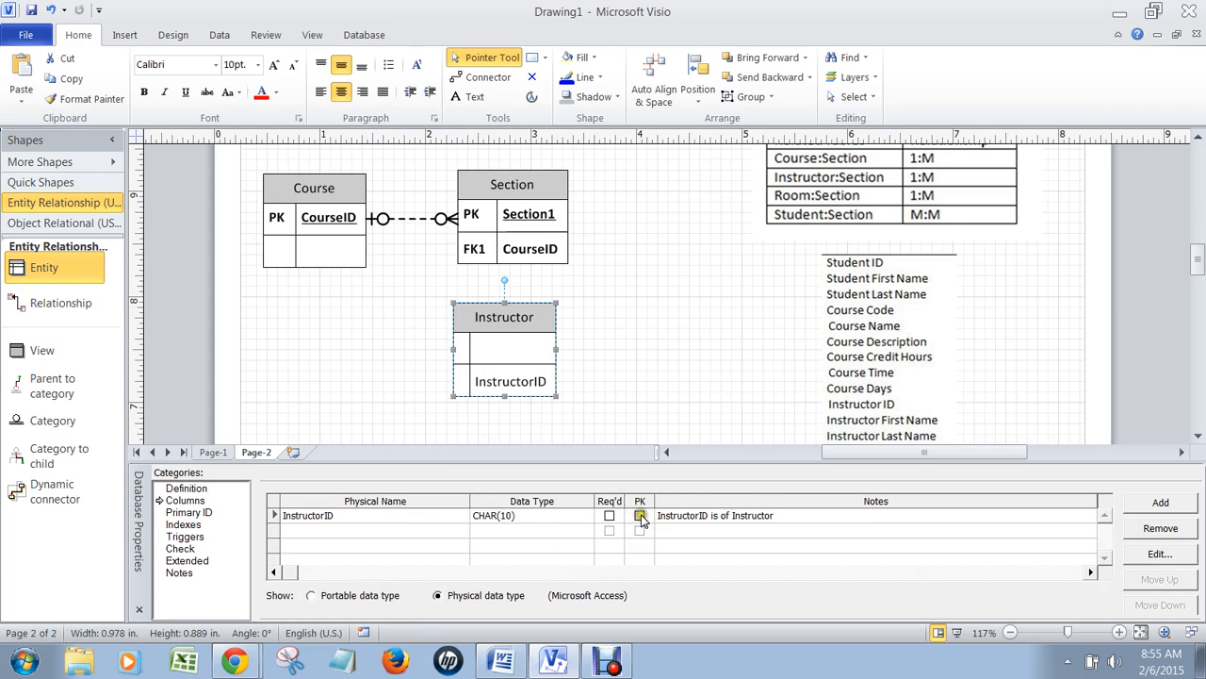
click(641, 514)
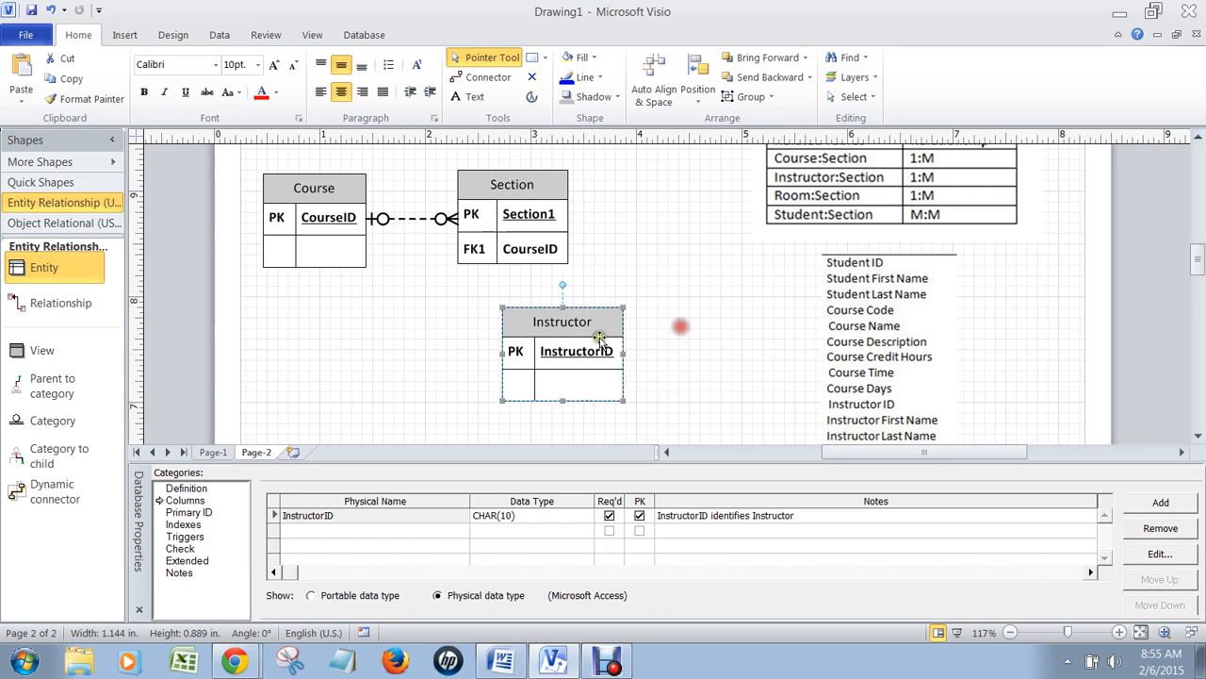
Step: Move the Instructor table further right to make room for its relationship to Section
drag(562, 355, 682, 343)
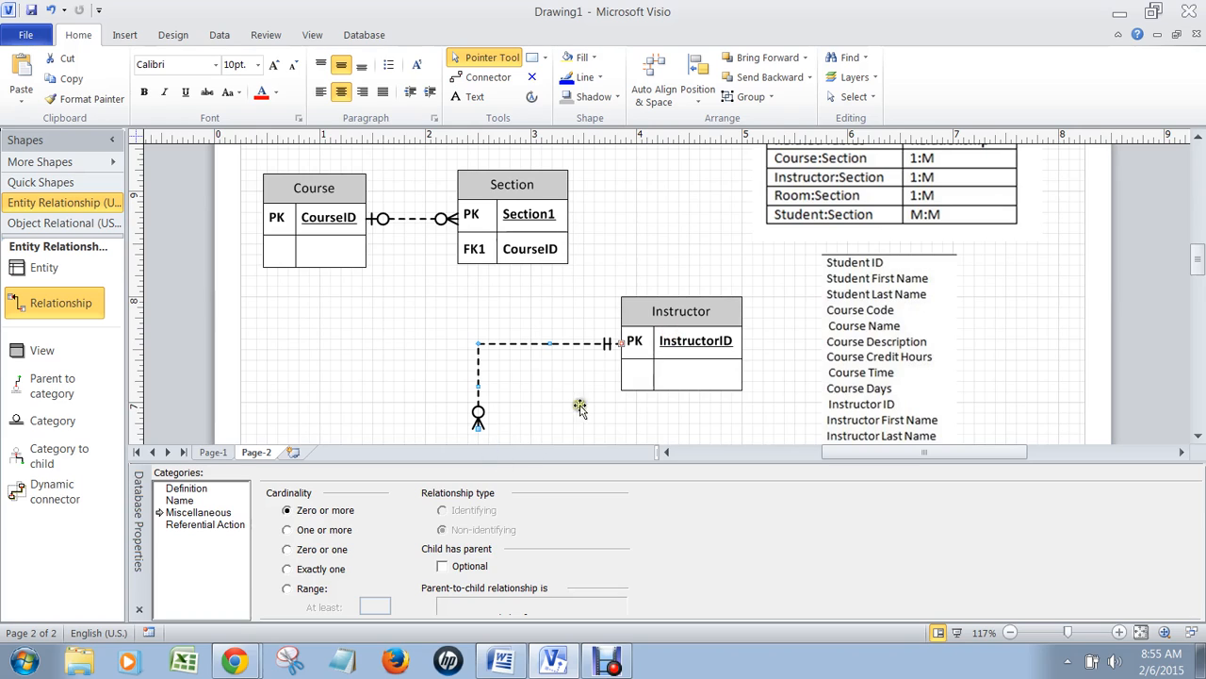
mouse_move(877, 181)
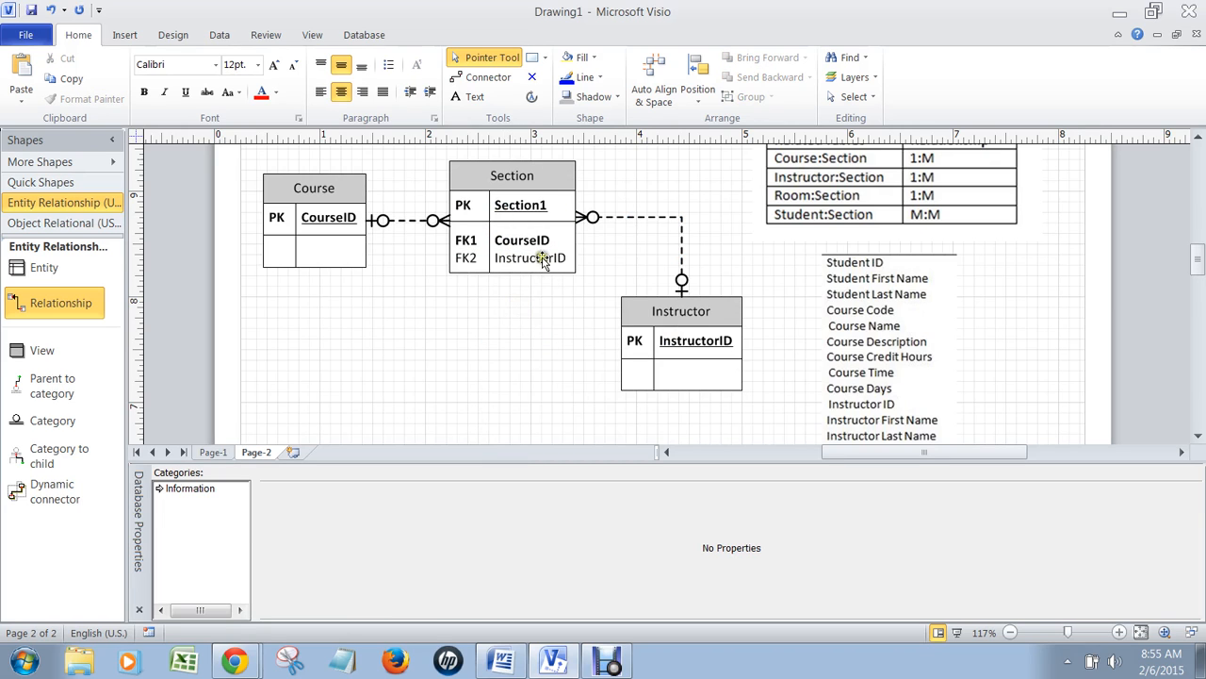
mouse_move(575, 292)
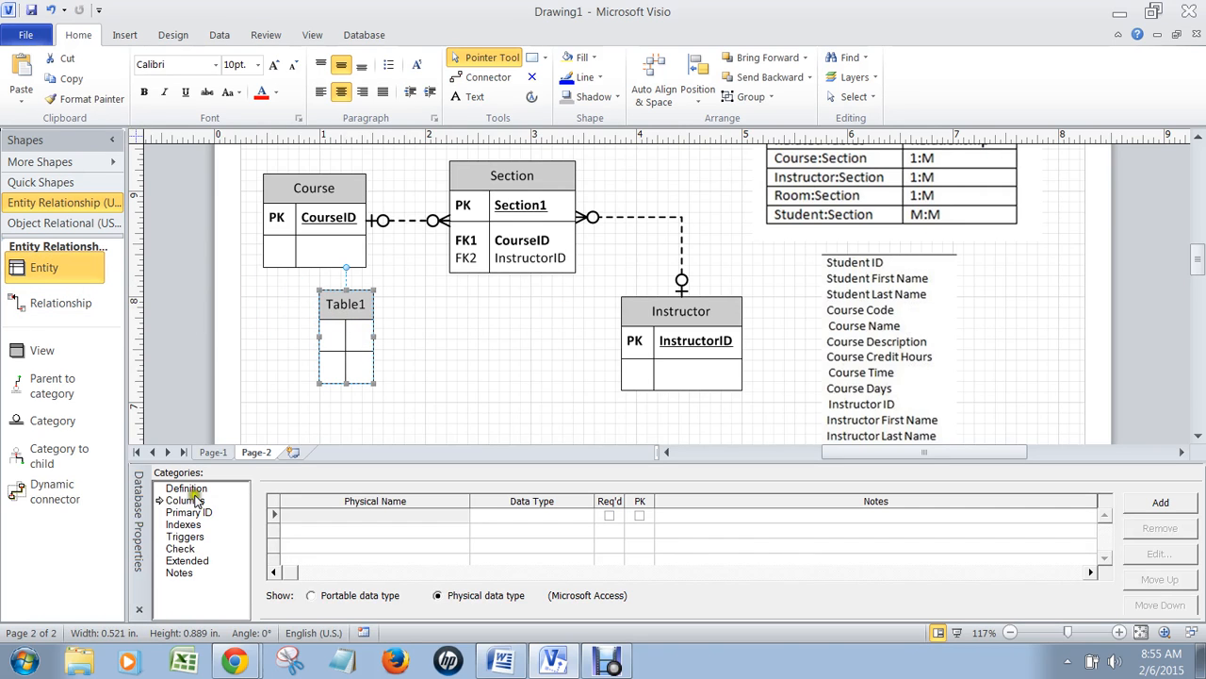
Step: Name the new entity Room, give it RoomID, and link it one-to-many to Section
click(185, 488)
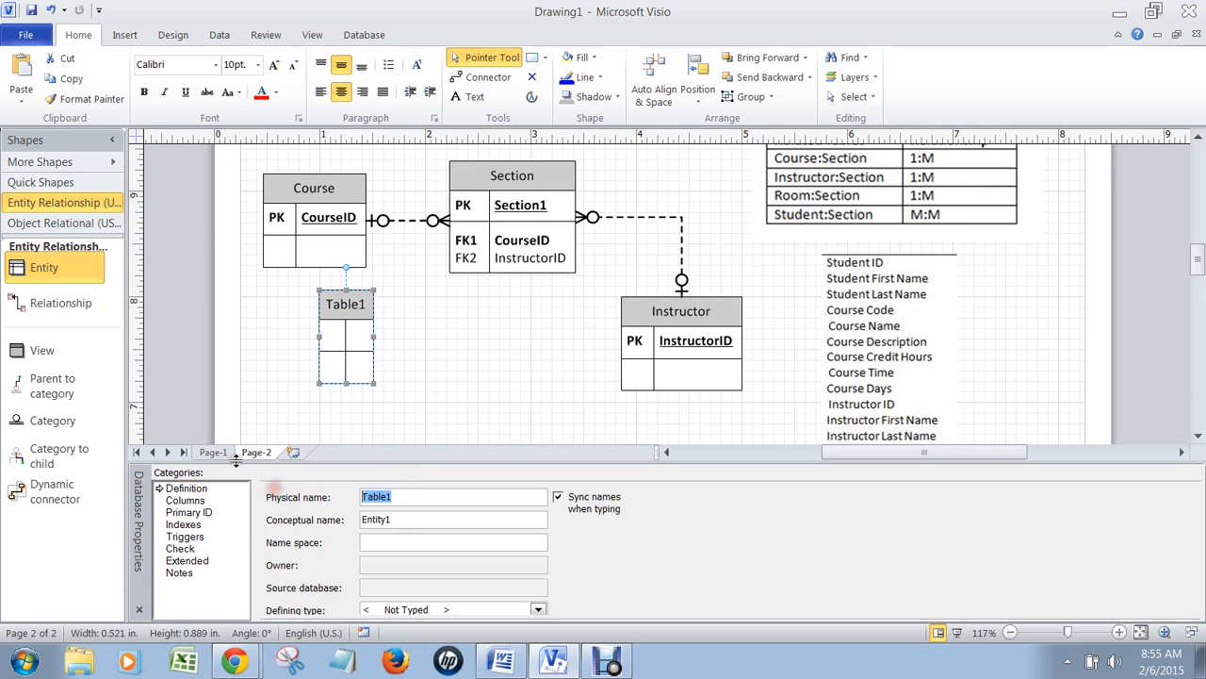
text(Room)
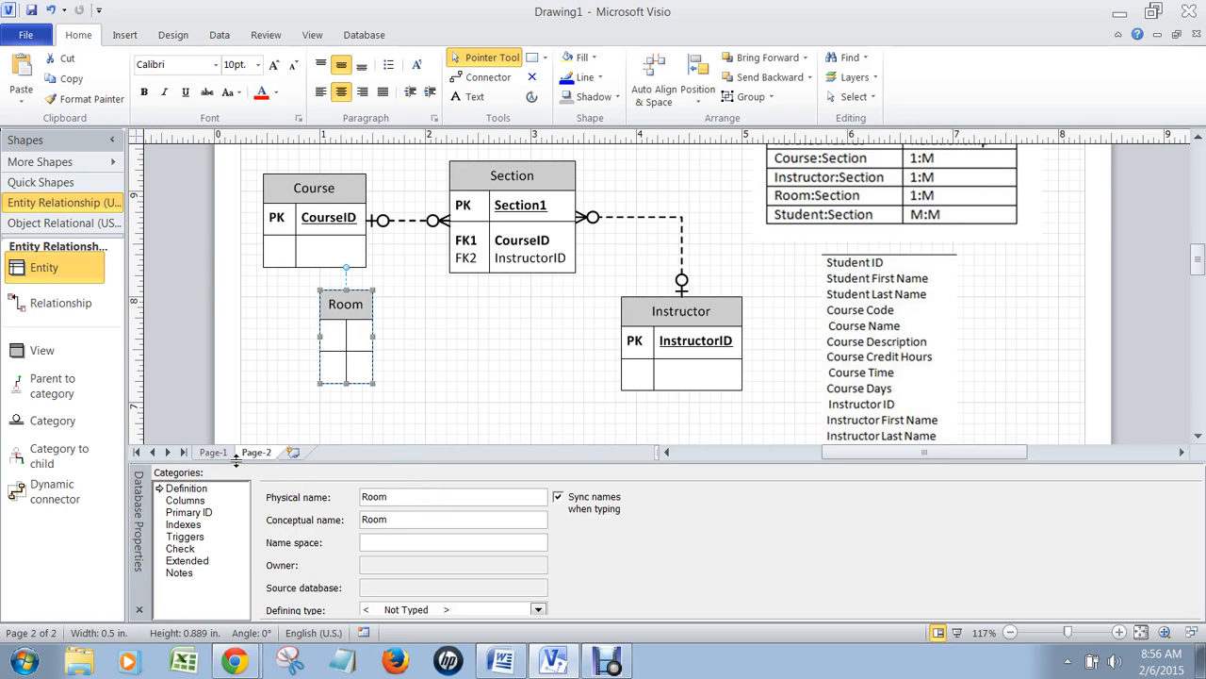
click(184, 500)
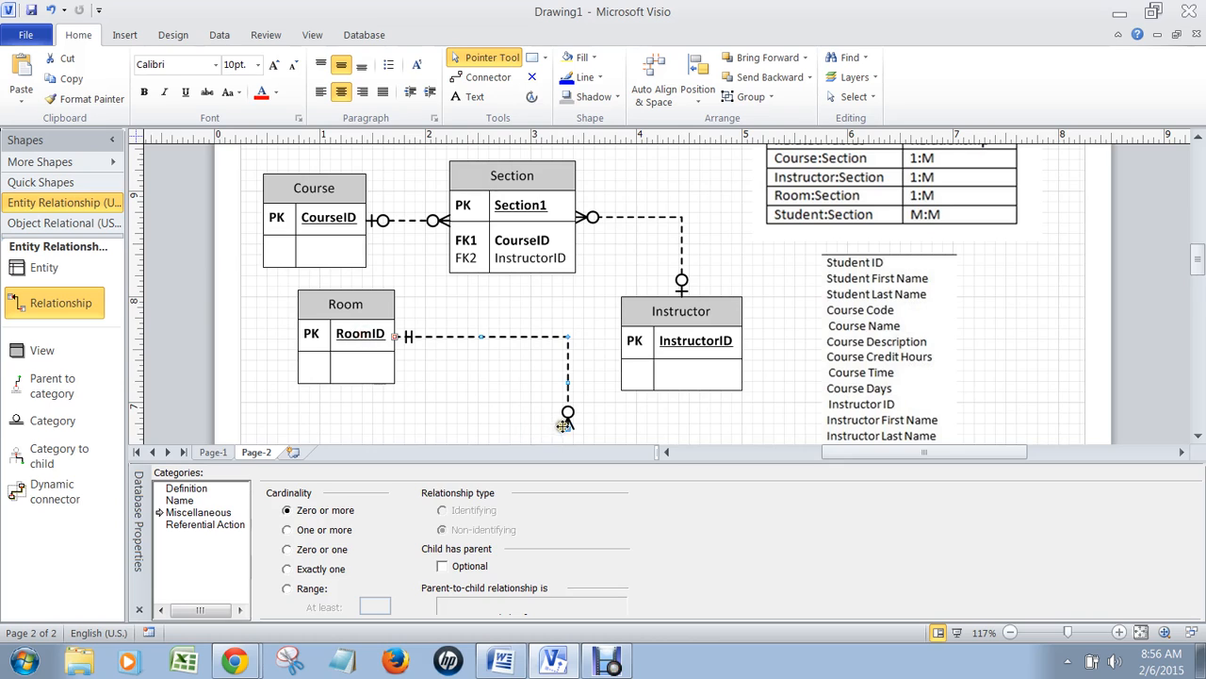
click(520, 235)
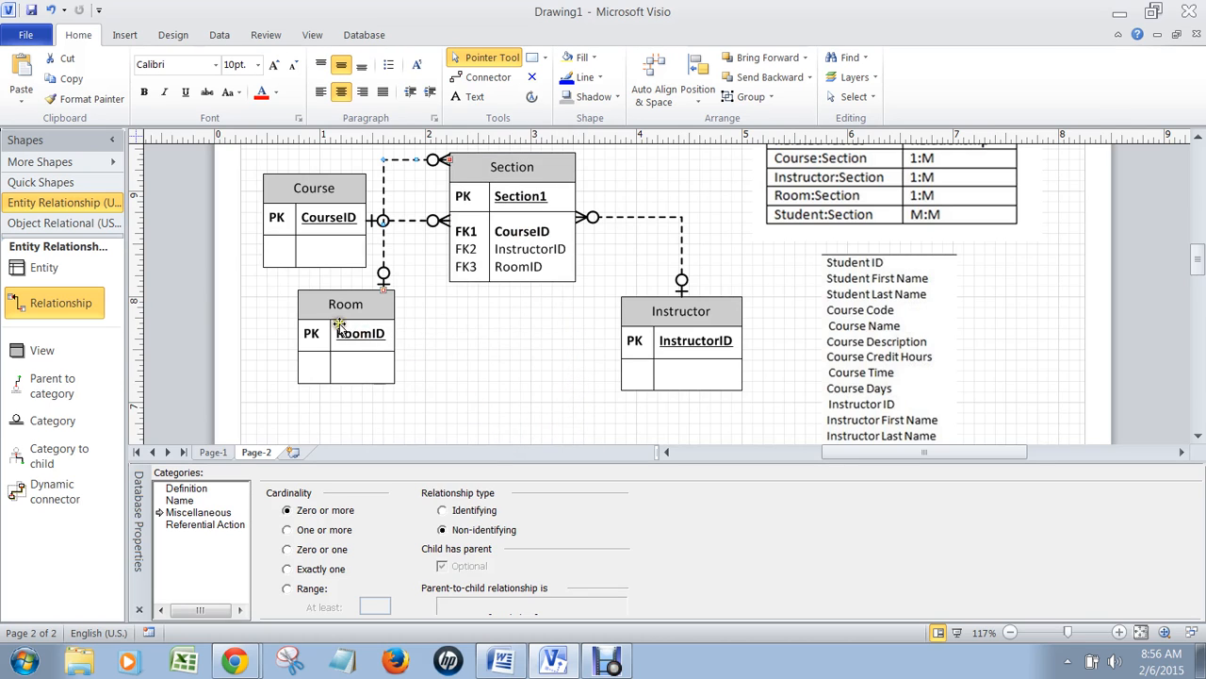
click(365, 306)
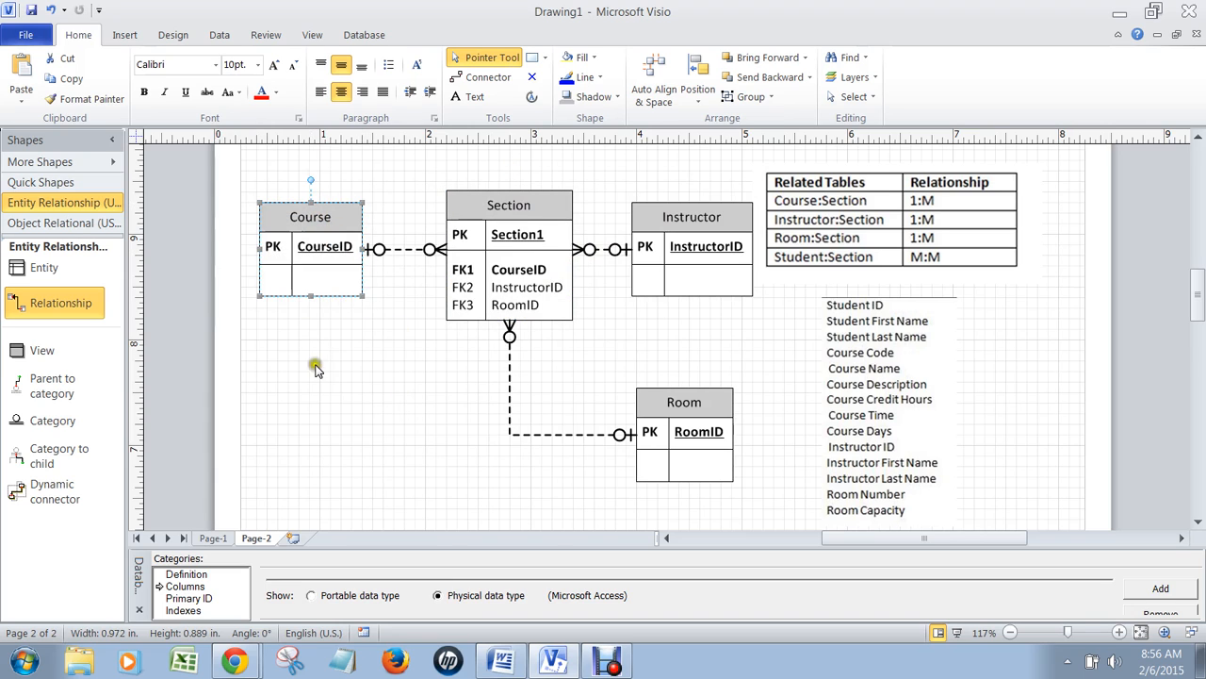
mouse_move(1010, 300)
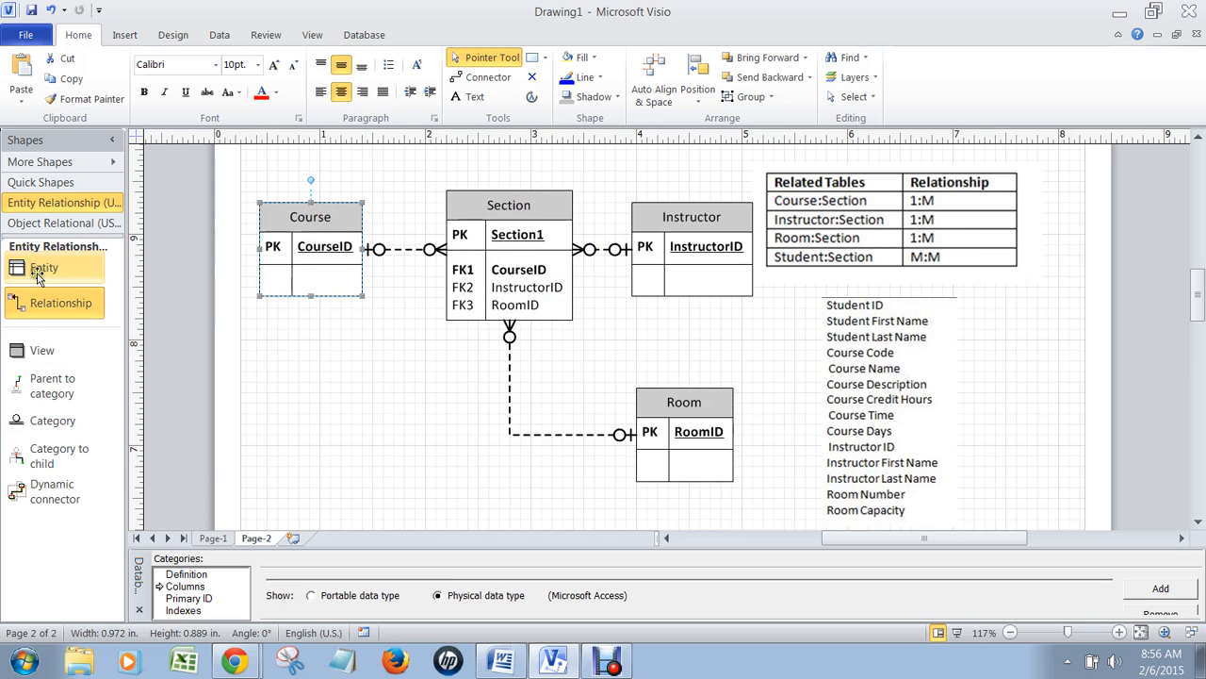
Step: Place Student and StudentSection entities below Course, keyed and named with StudentID
drag(43, 267, 426, 381)
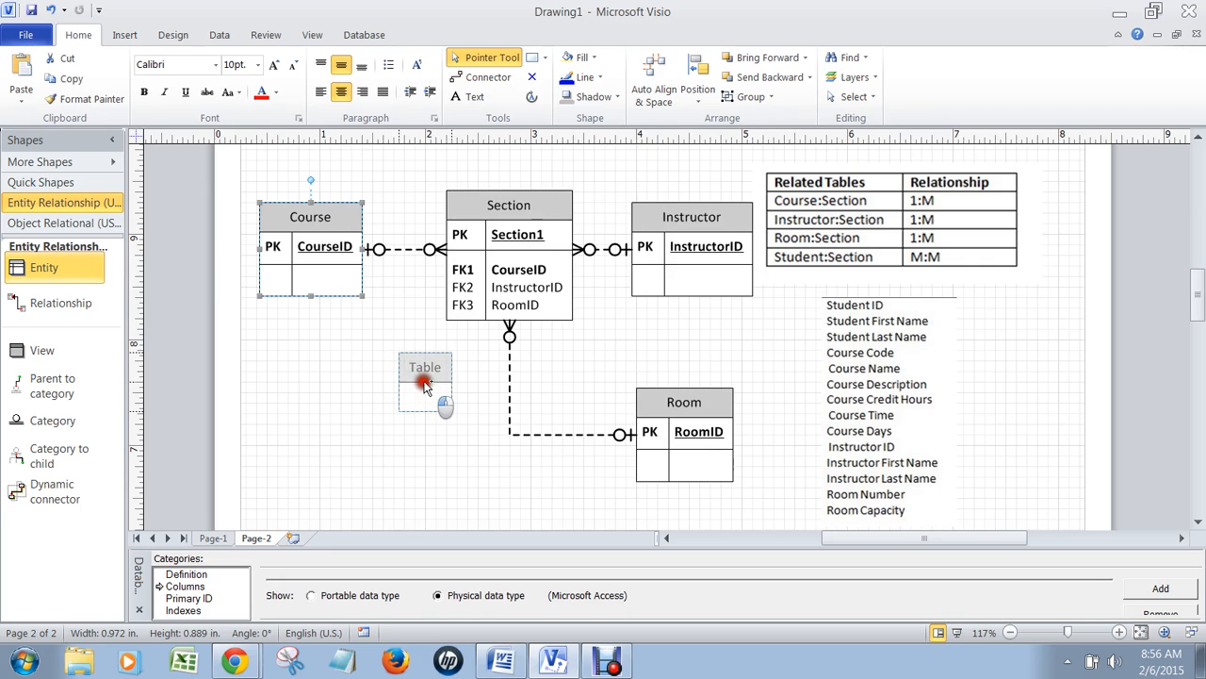
drag(426, 380, 400, 388)
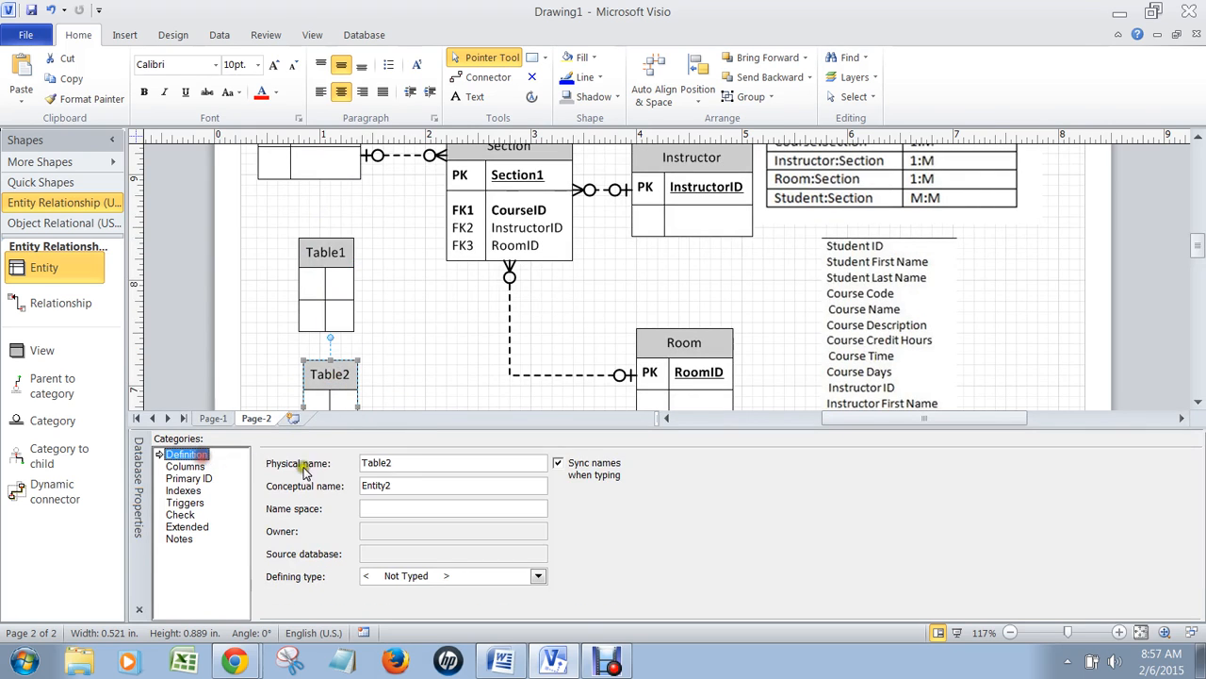
text(Stu)
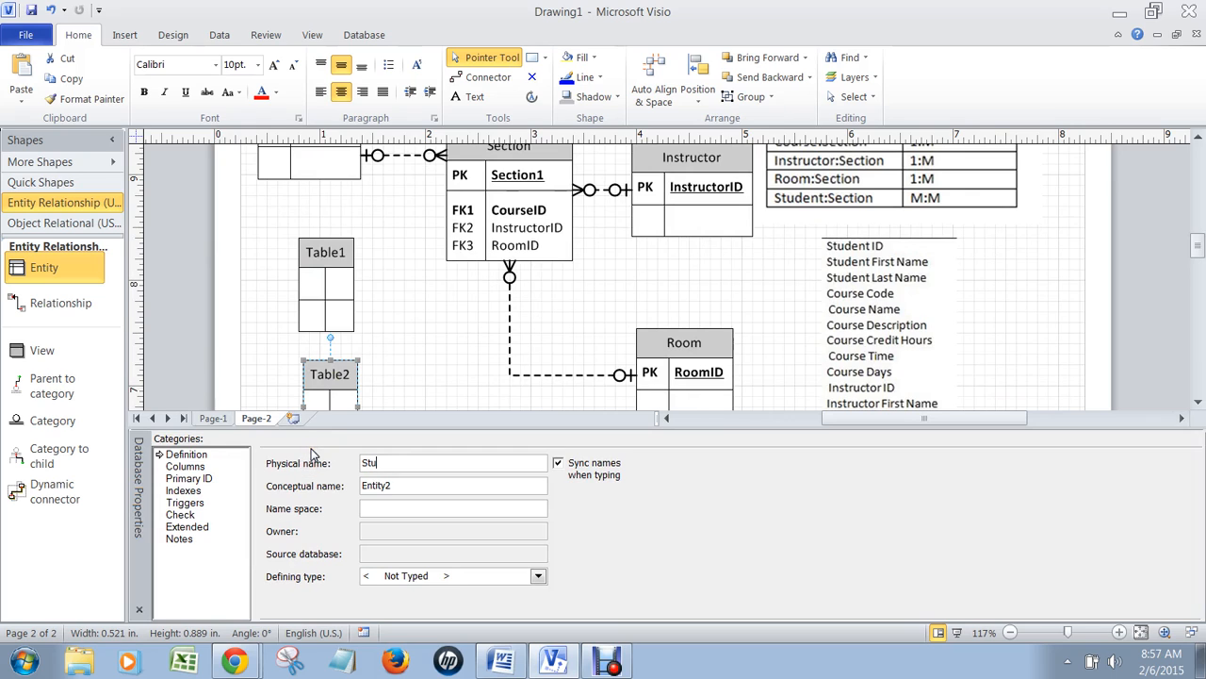
click(185, 466)
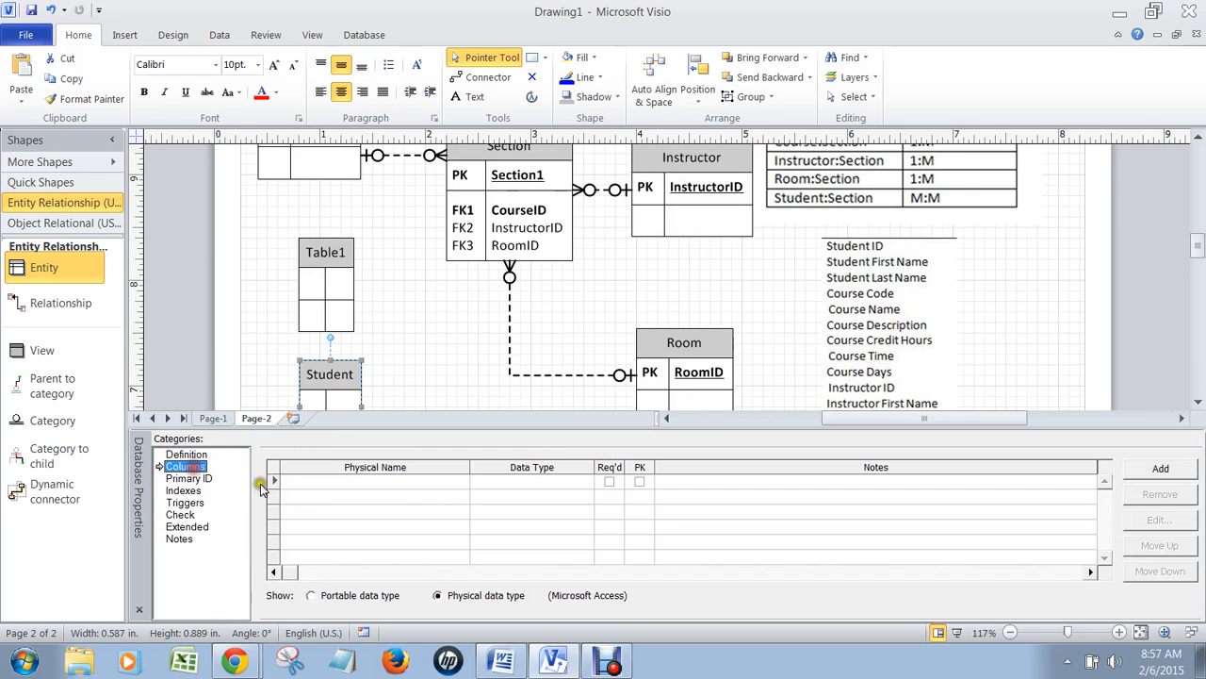
text(Studen)
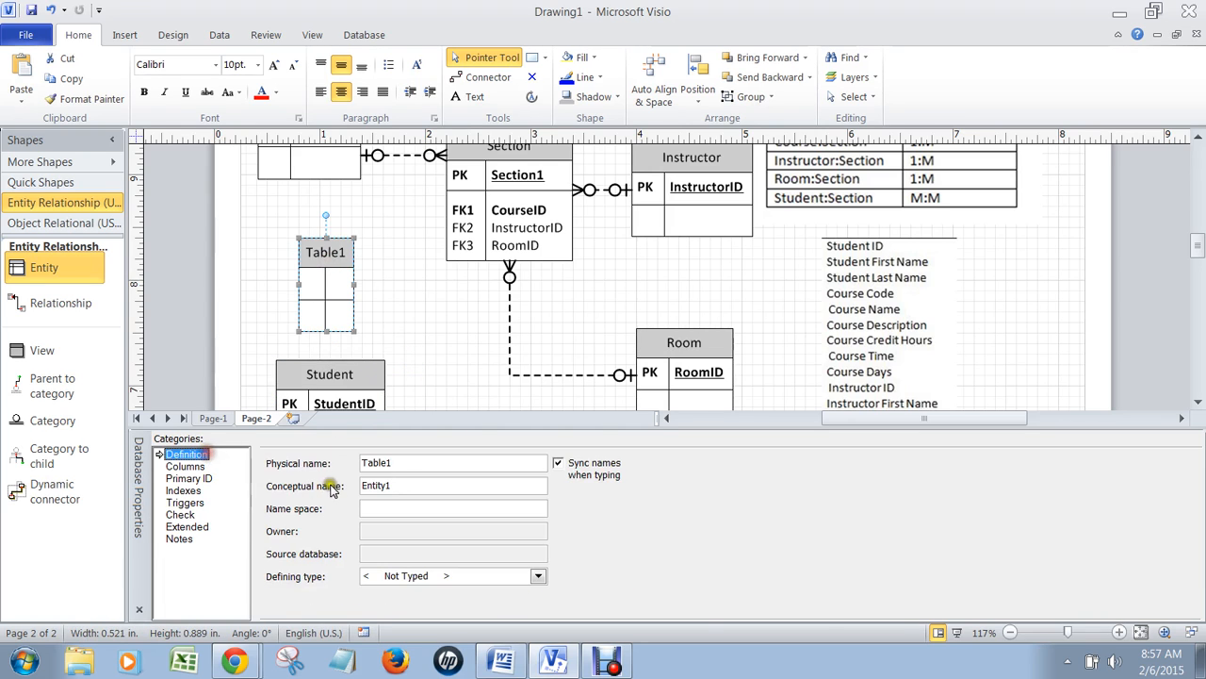
text(StudentSection)
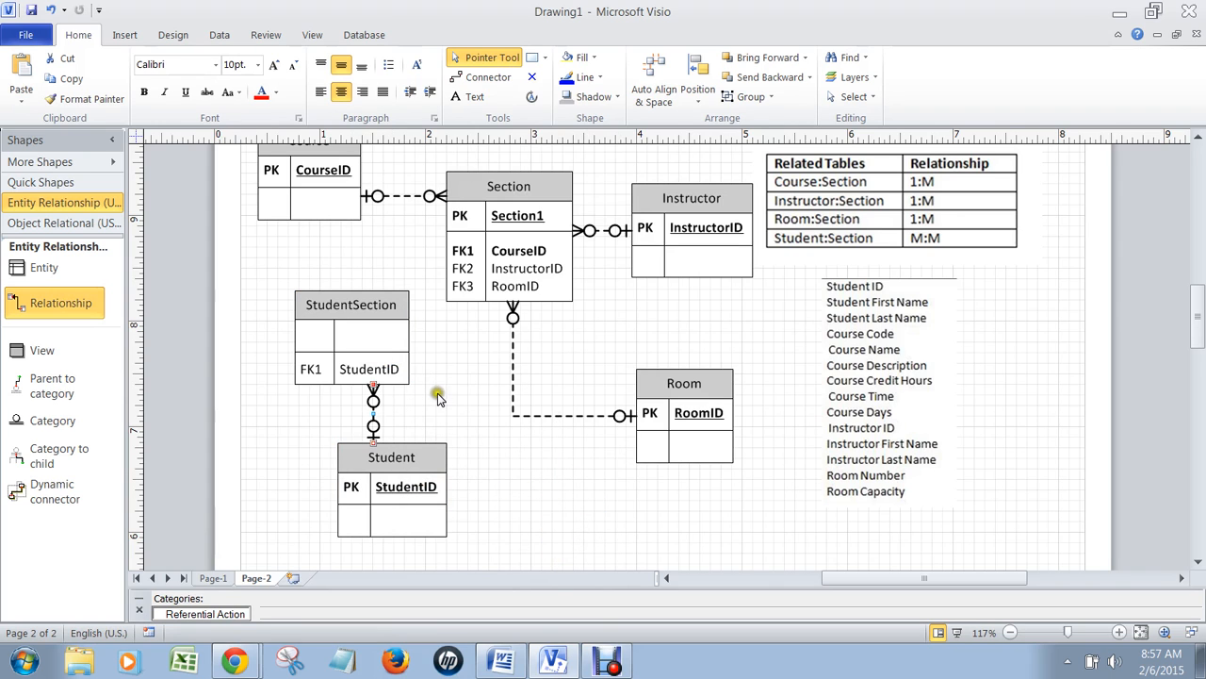
Step: Link StudentSection to Section with a relationship connector so it gains Section1 as FK2
click(392, 458)
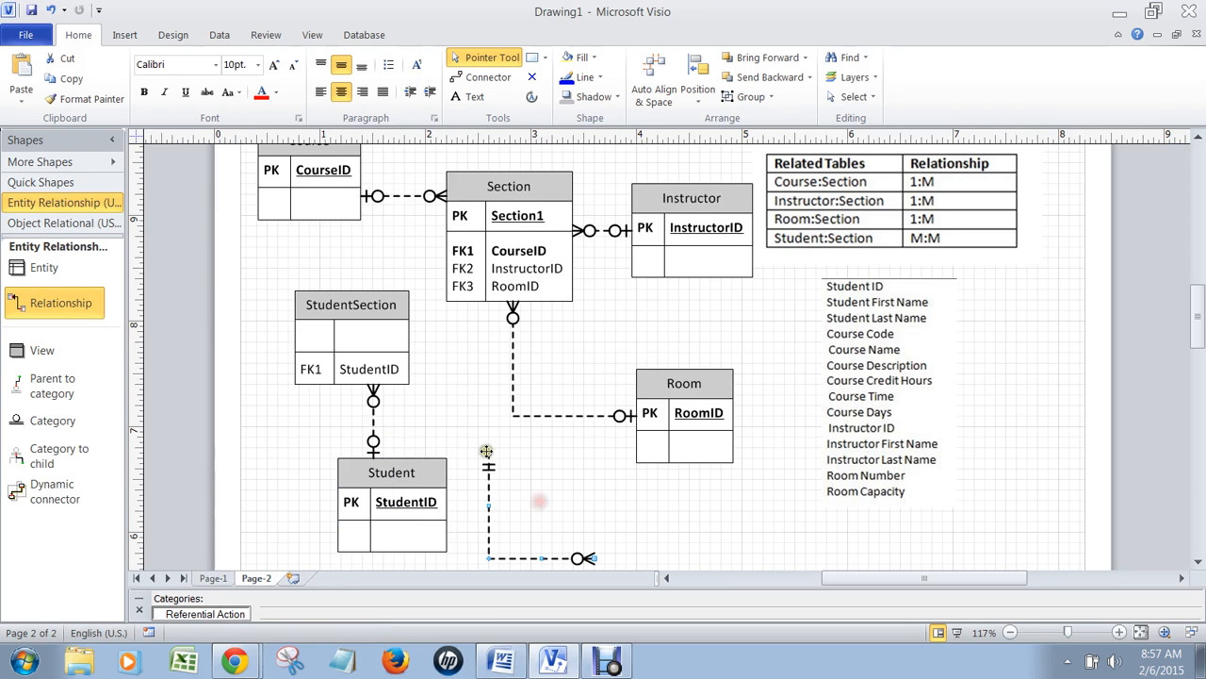
click(490, 268)
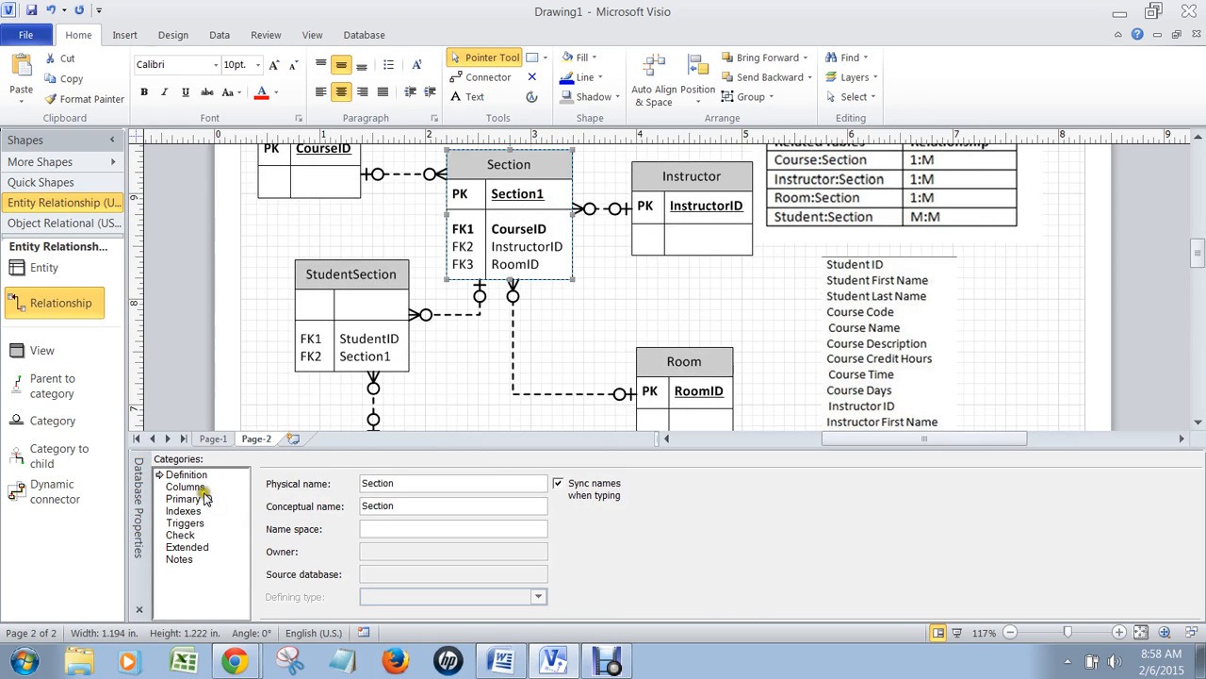
Step: Rename Section's key to SectionID and make StudentID plus SectionID StudentSection's composite primary key
click(185, 486)
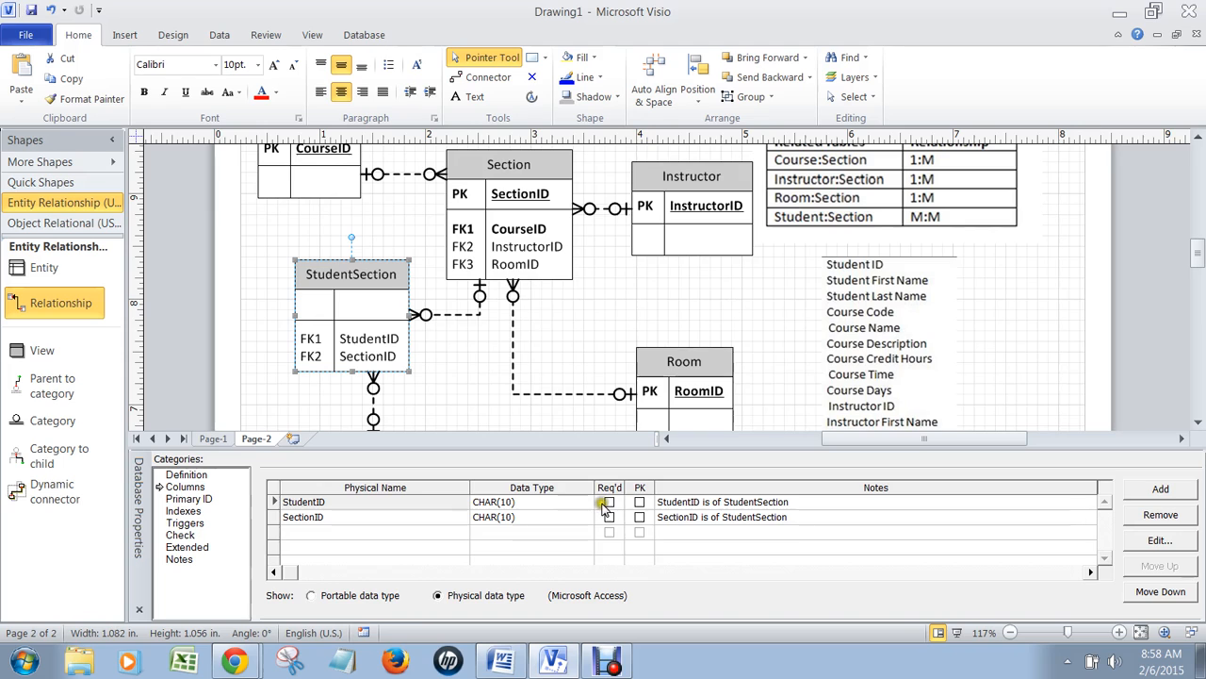
click(639, 501)
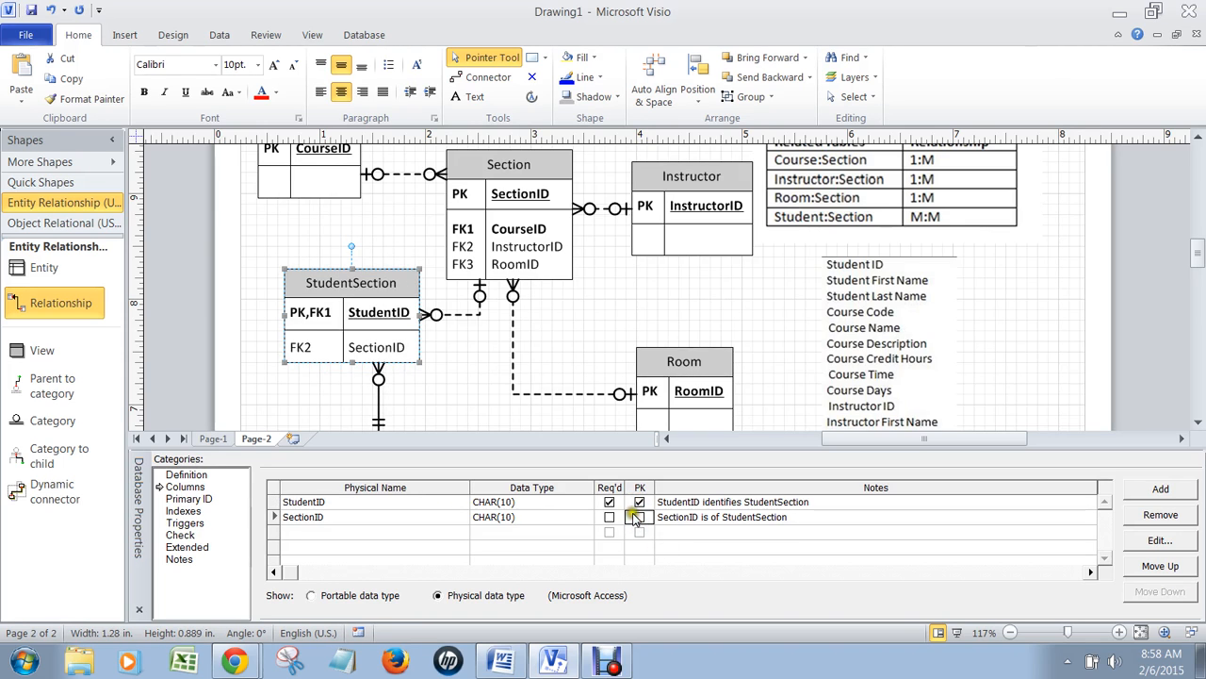
click(639, 516)
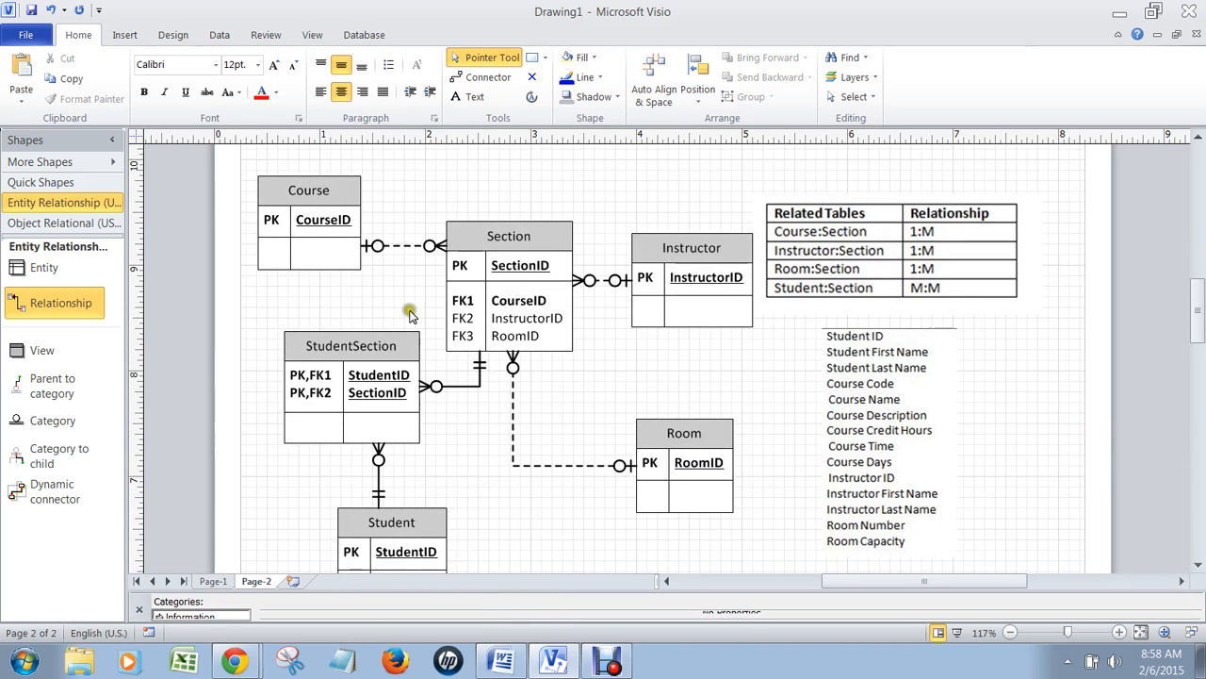
click(321, 207)
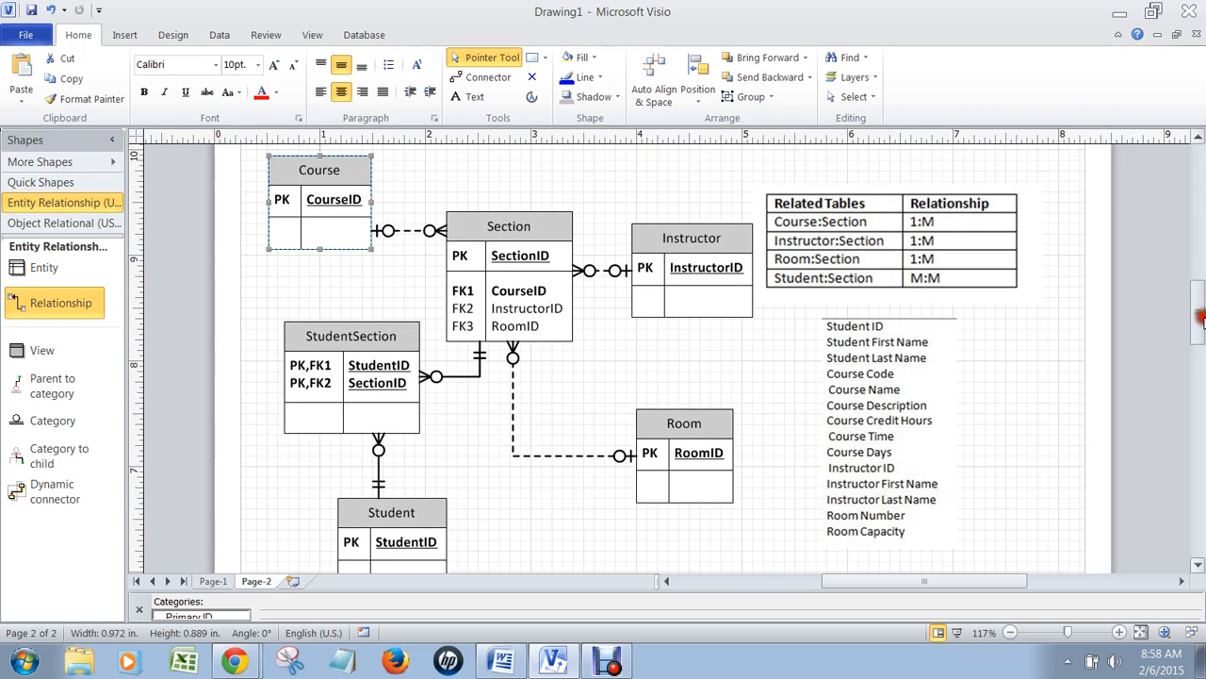
mouse_move(890, 326)
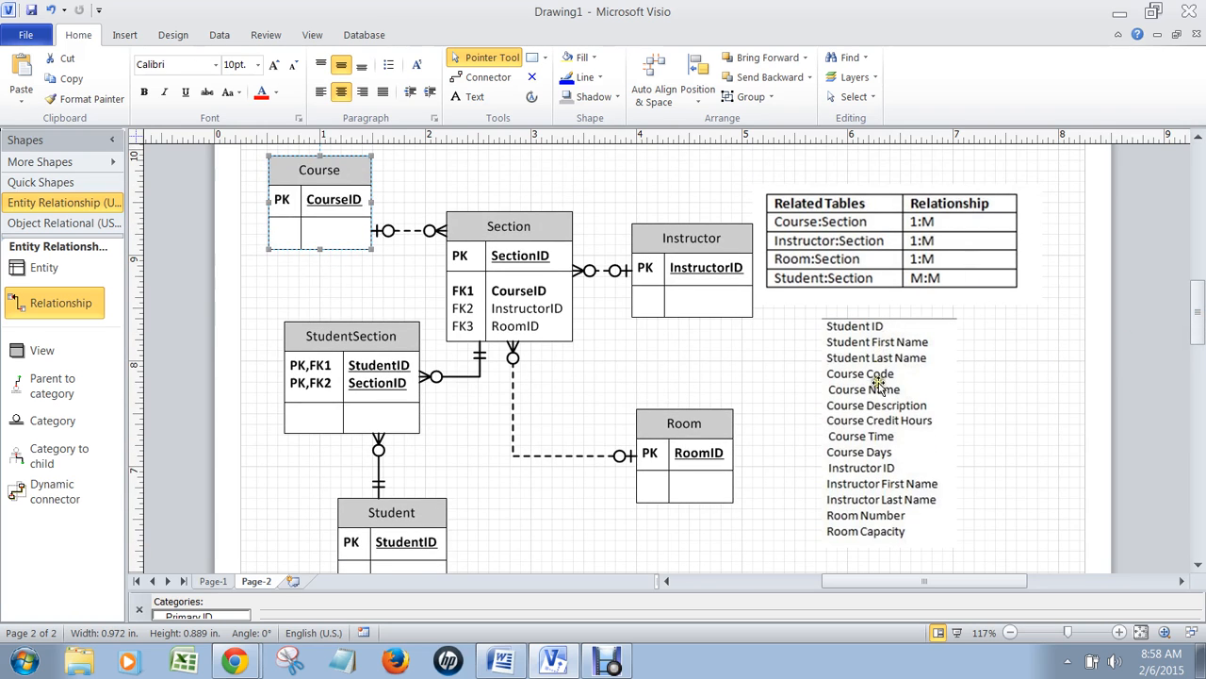
mouse_move(841, 369)
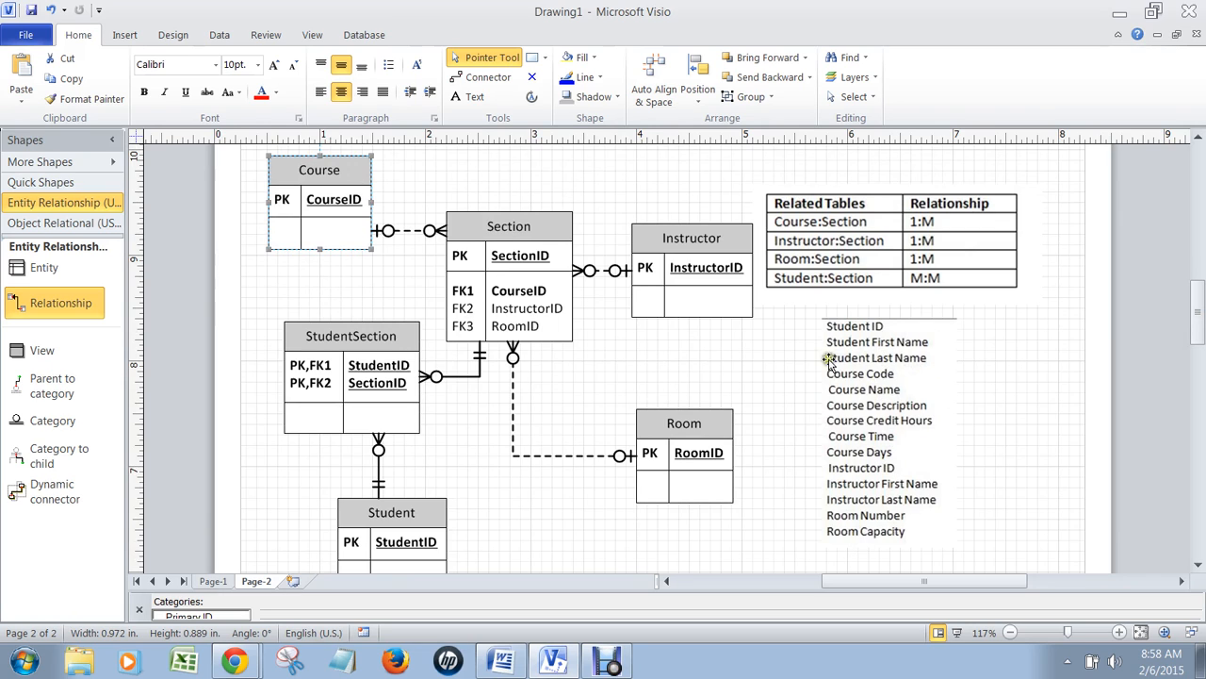
mouse_move(392, 524)
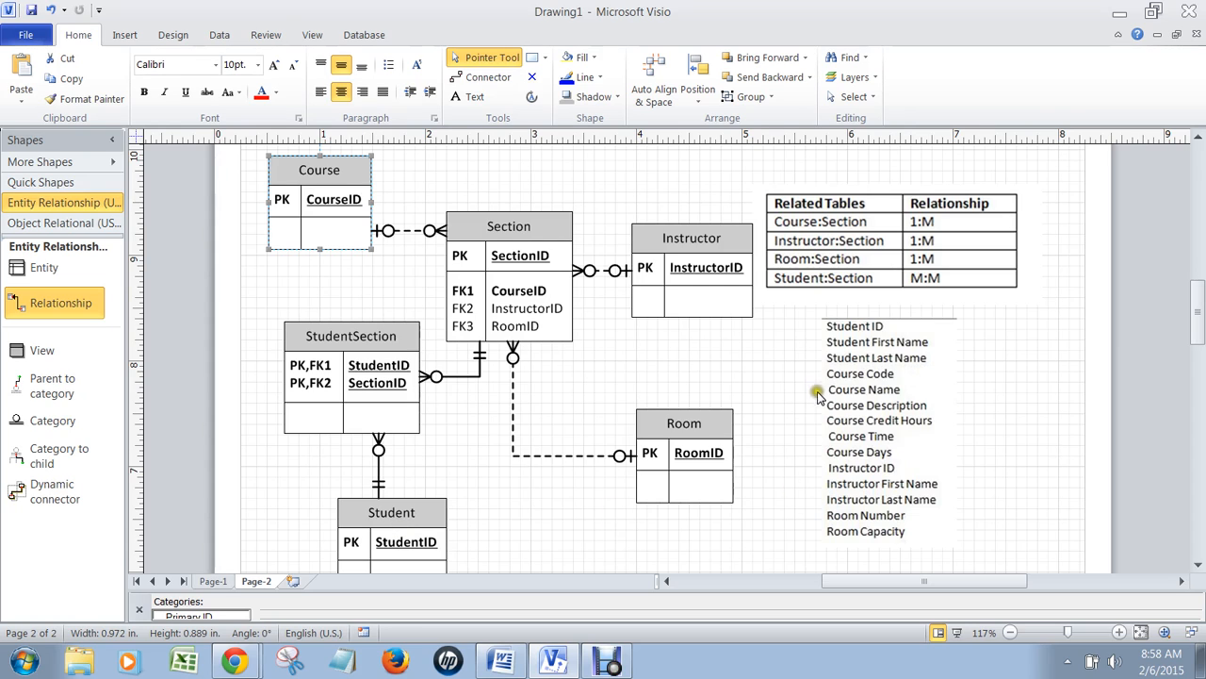
mouse_move(882, 411)
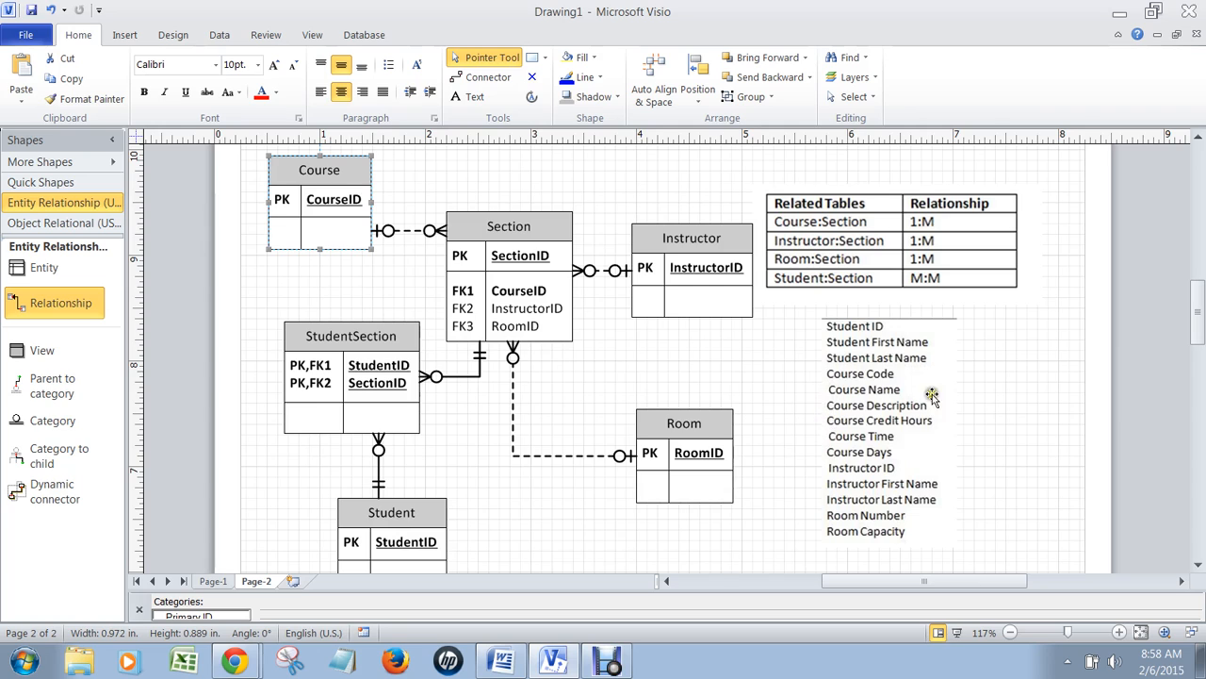
mouse_move(826, 415)
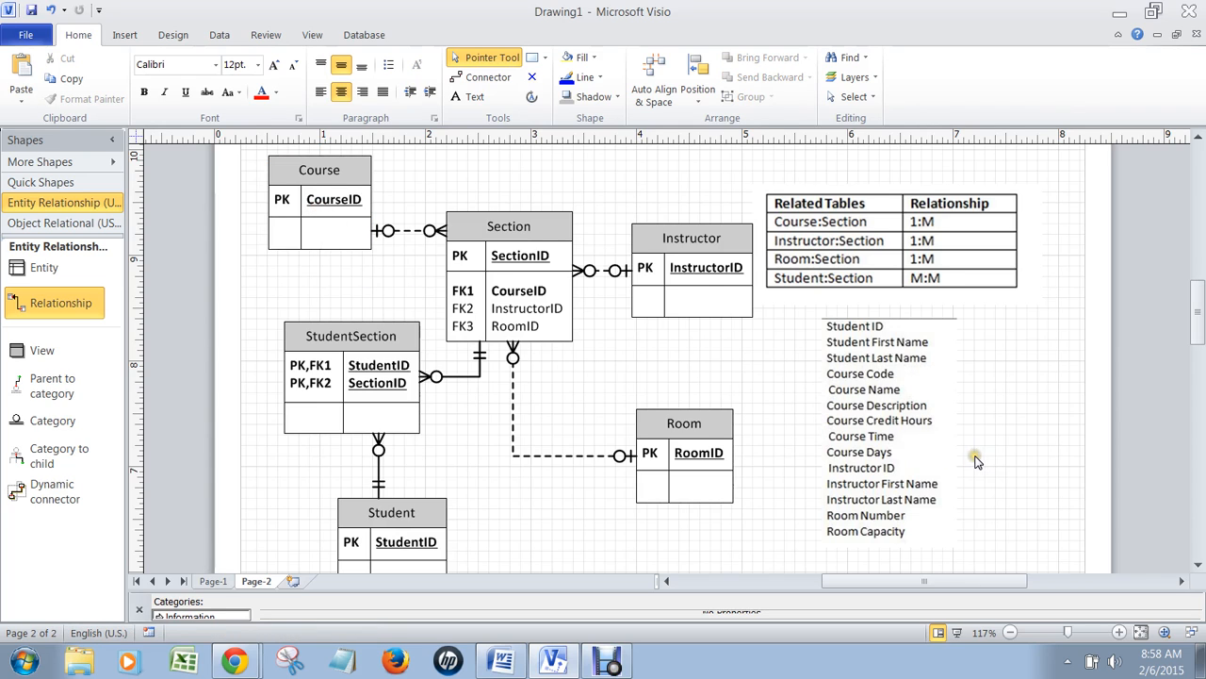
mouse_move(788, 423)
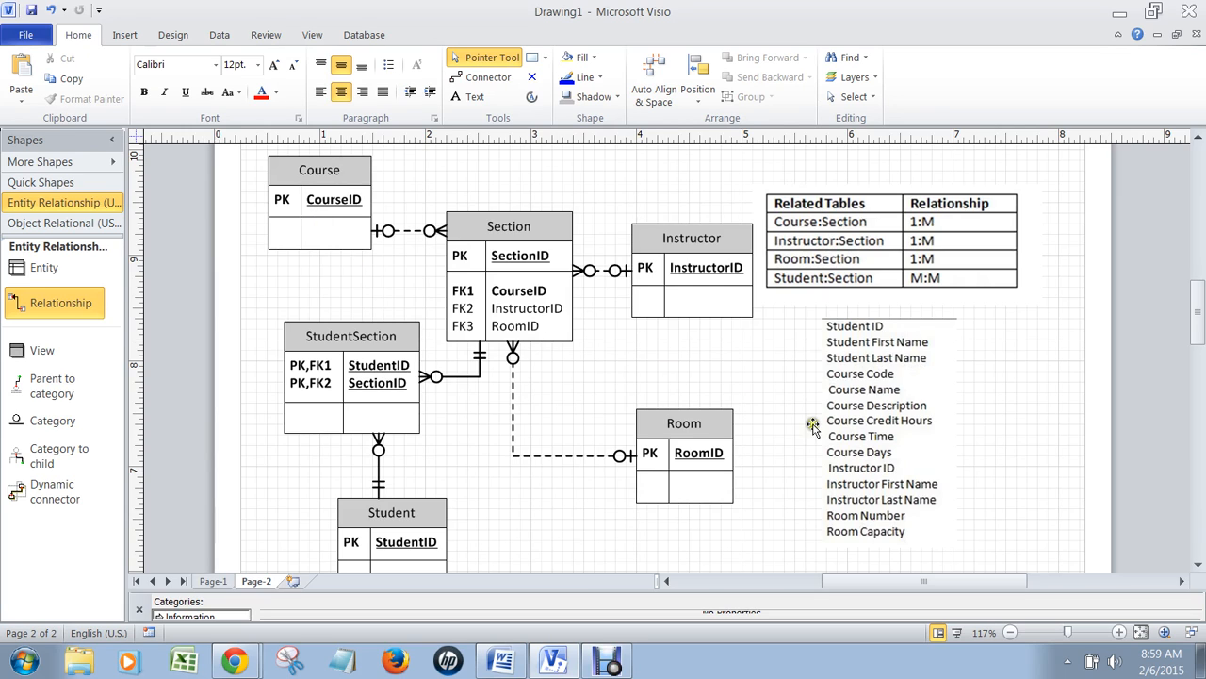
mouse_move(981, 426)
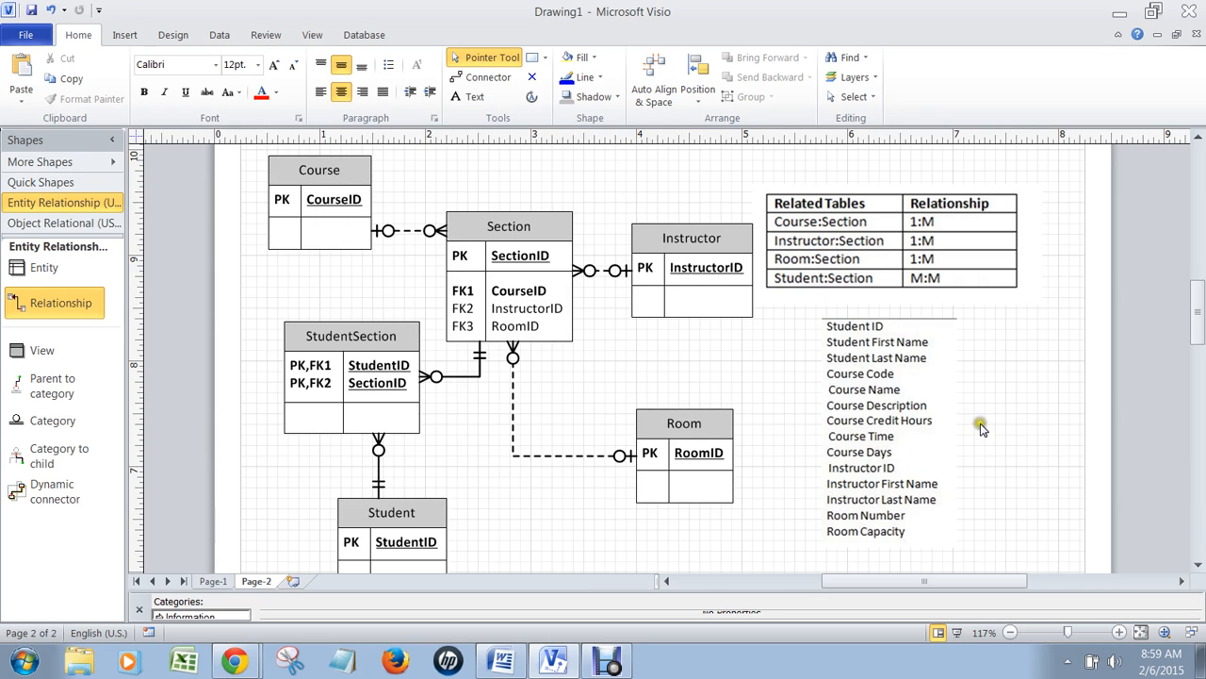
mouse_move(914, 441)
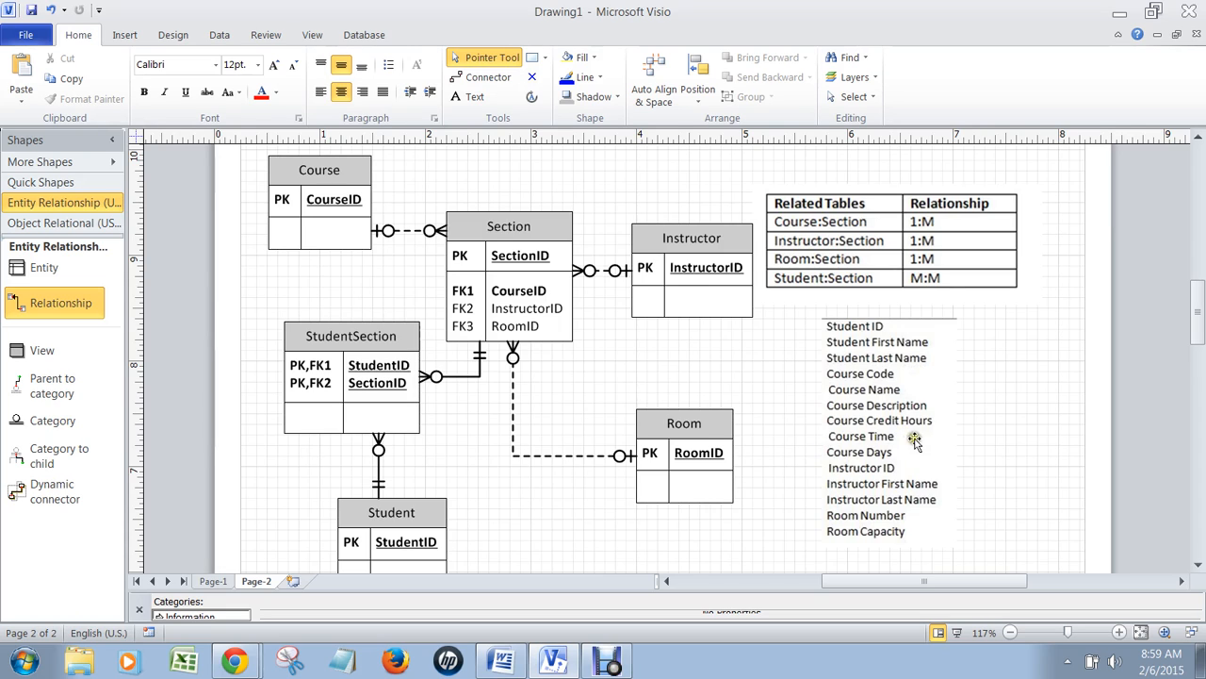
mouse_move(399, 486)
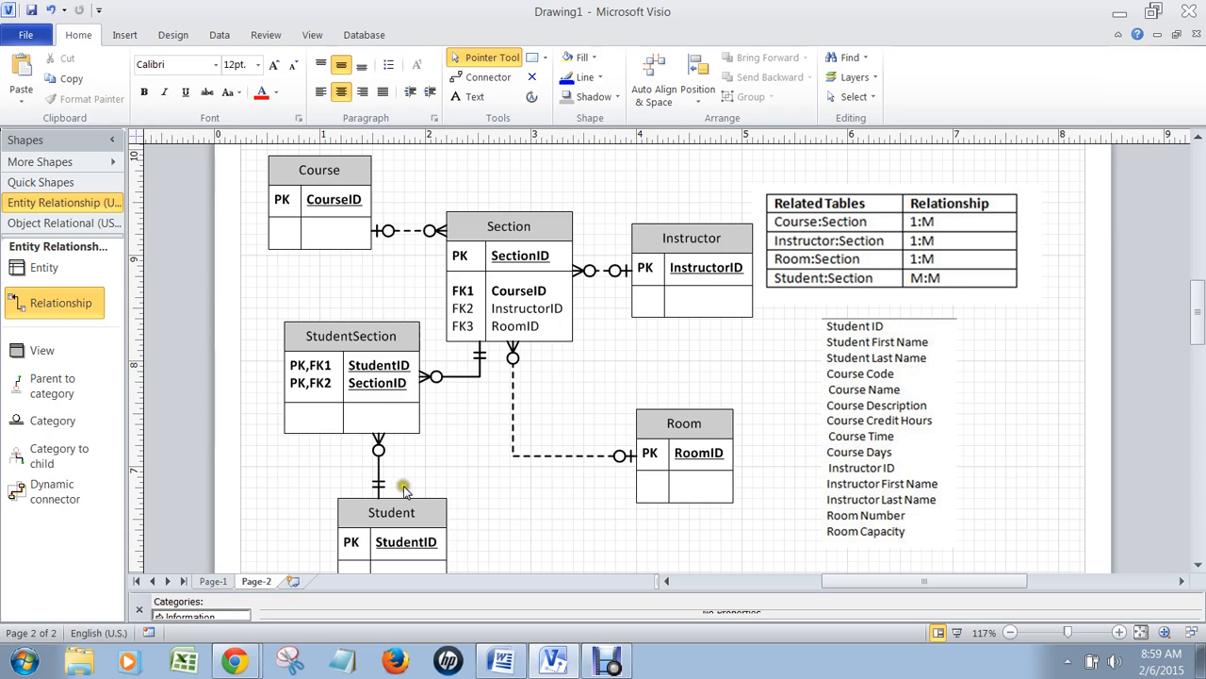
mouse_move(567, 256)
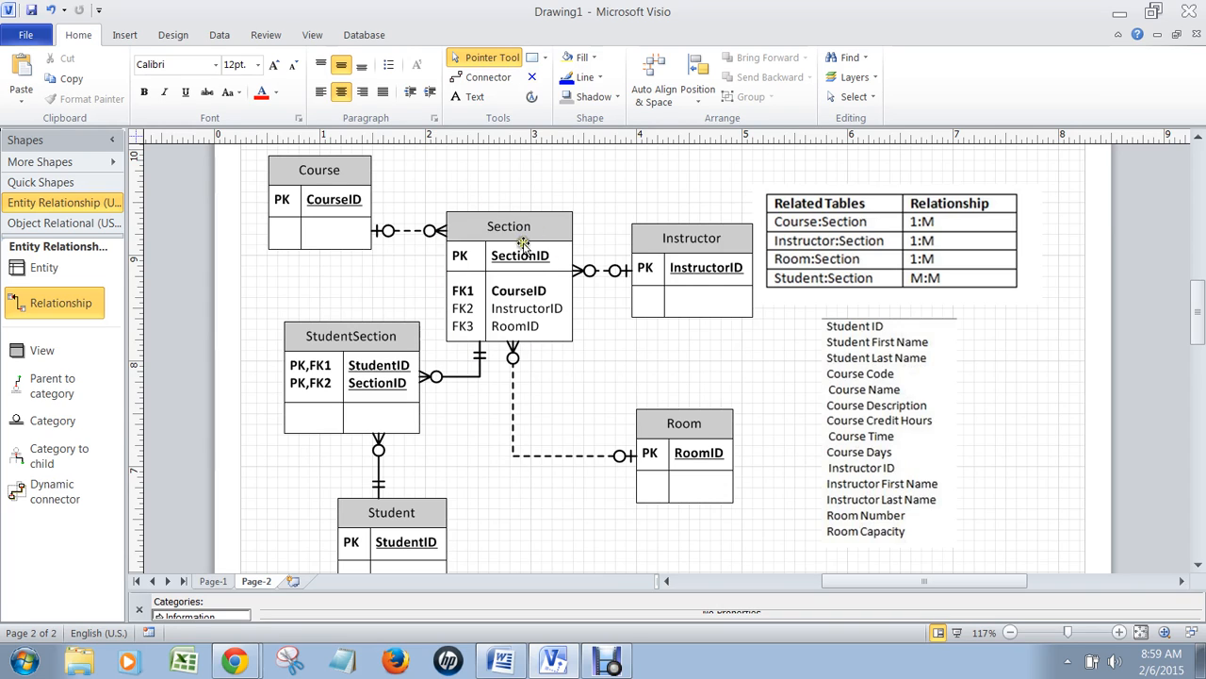
mouse_move(923, 517)
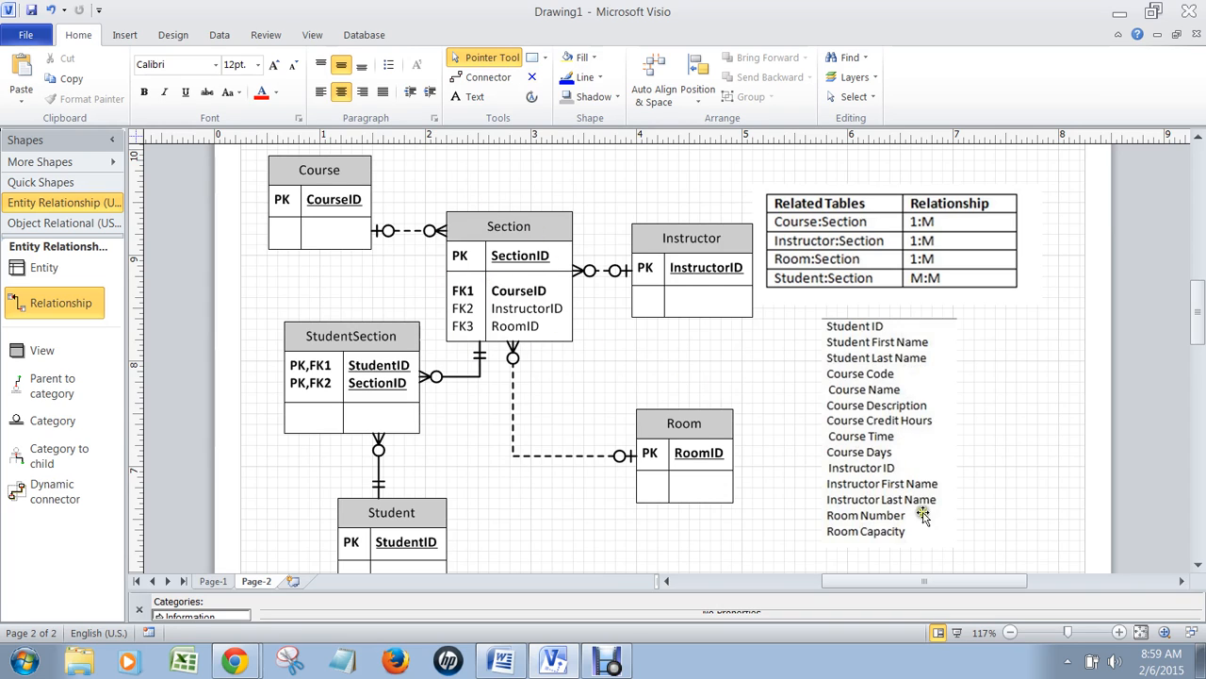
mouse_move(894, 522)
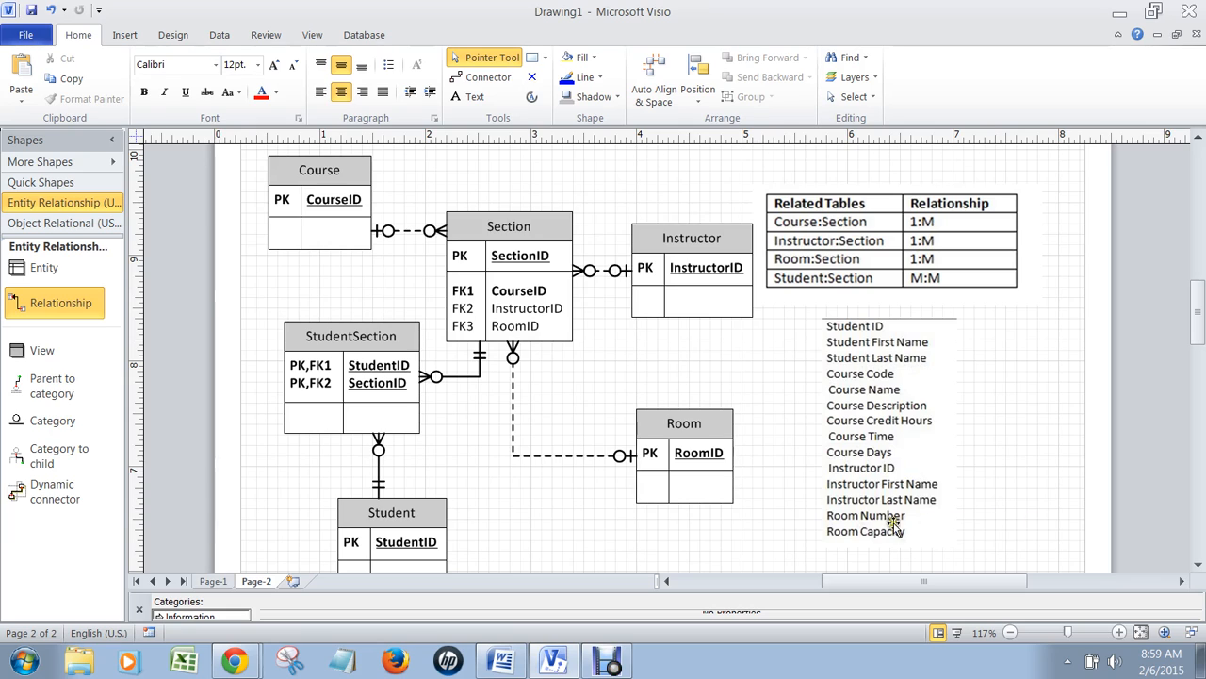
mouse_move(916, 543)
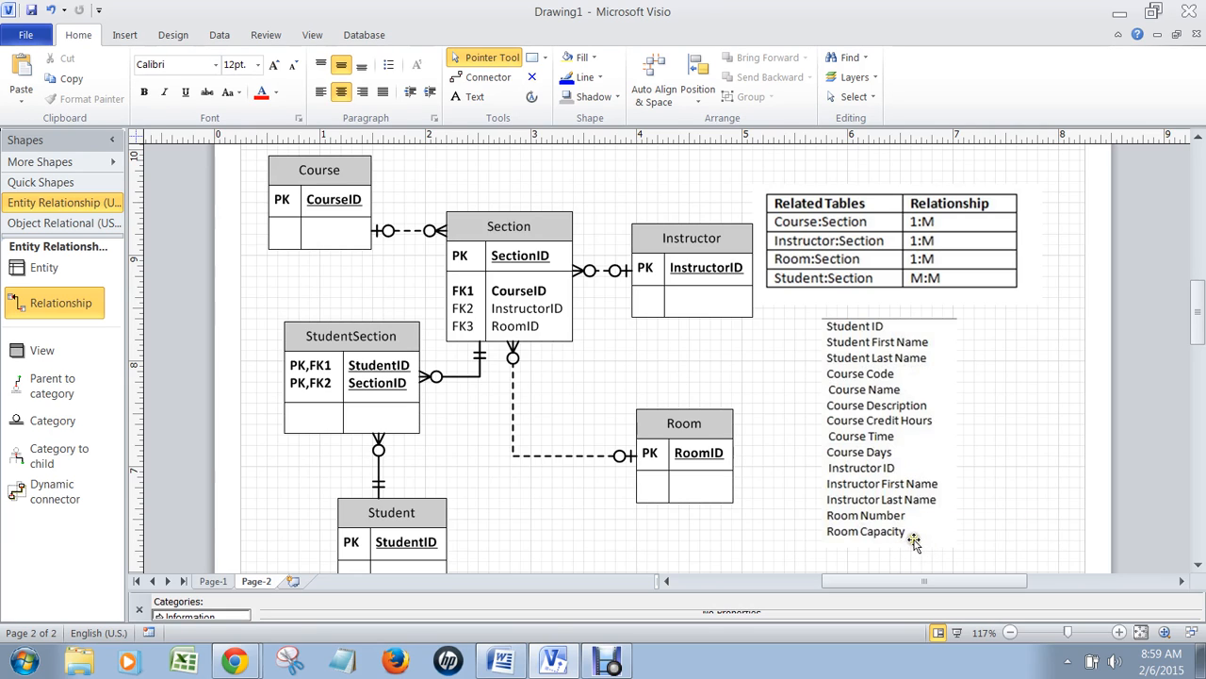
mouse_move(693, 596)
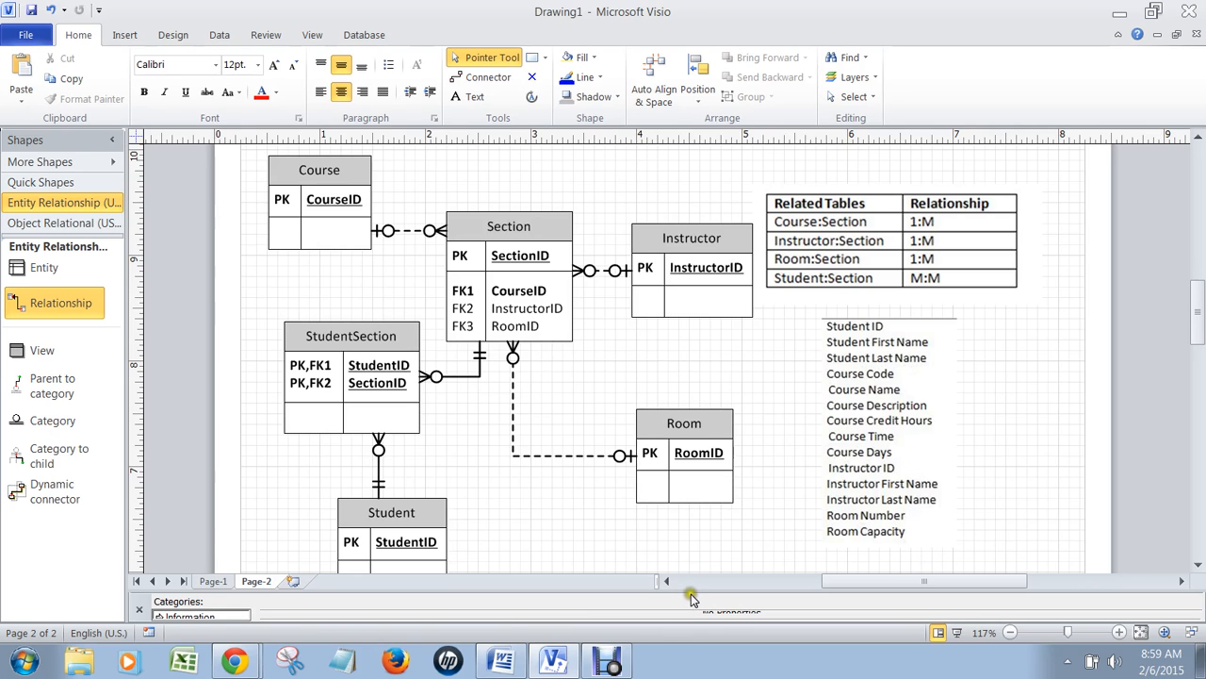
mouse_move(700, 607)
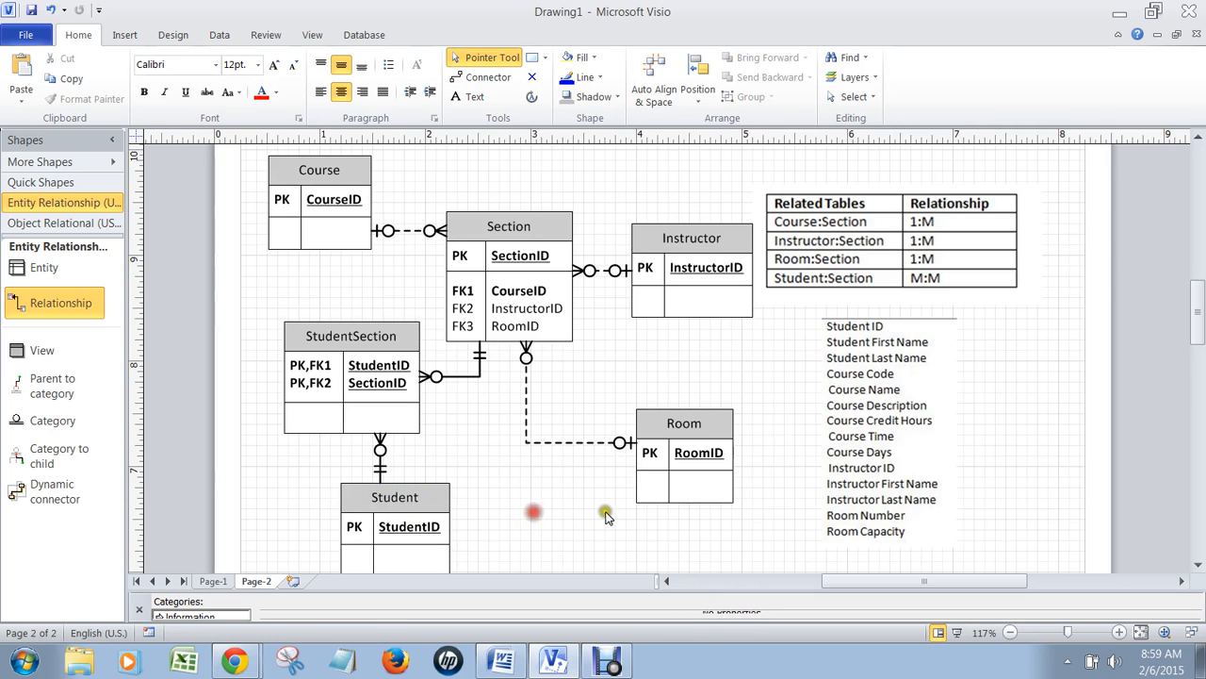
mouse_move(967, 377)
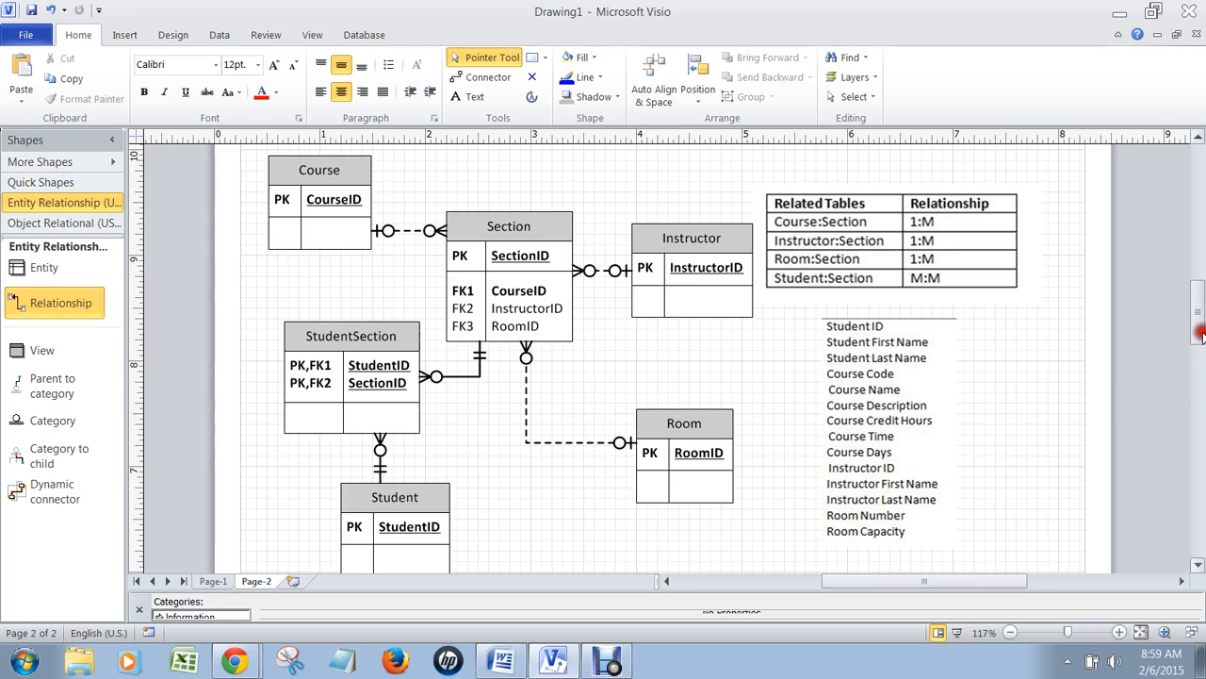
mouse_move(1191, 358)
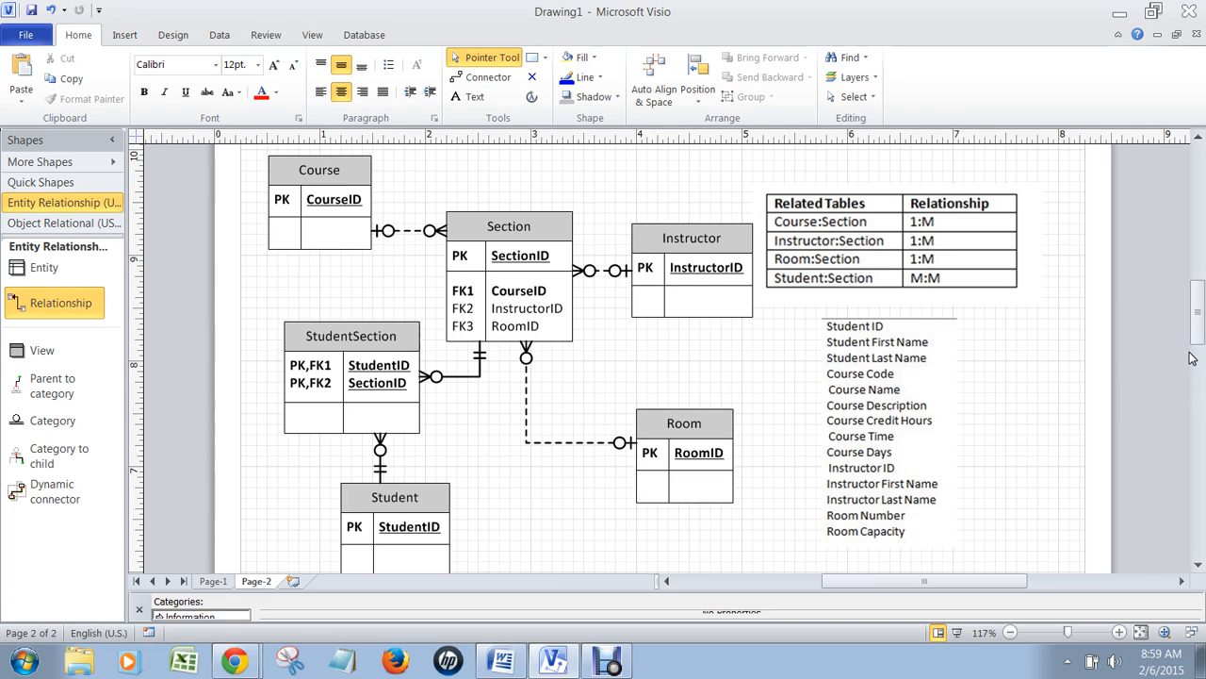